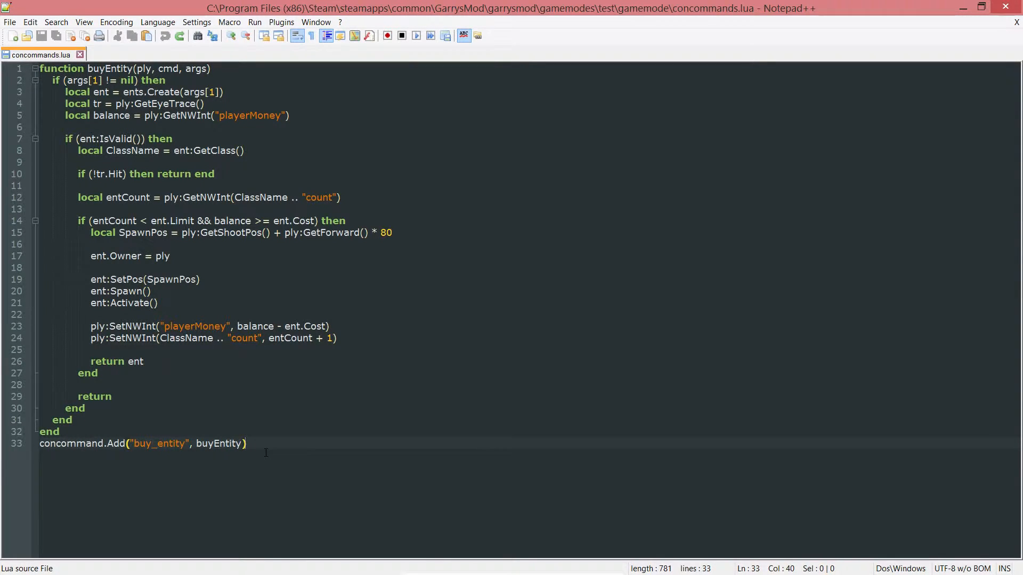
mouse_move(41, 54)
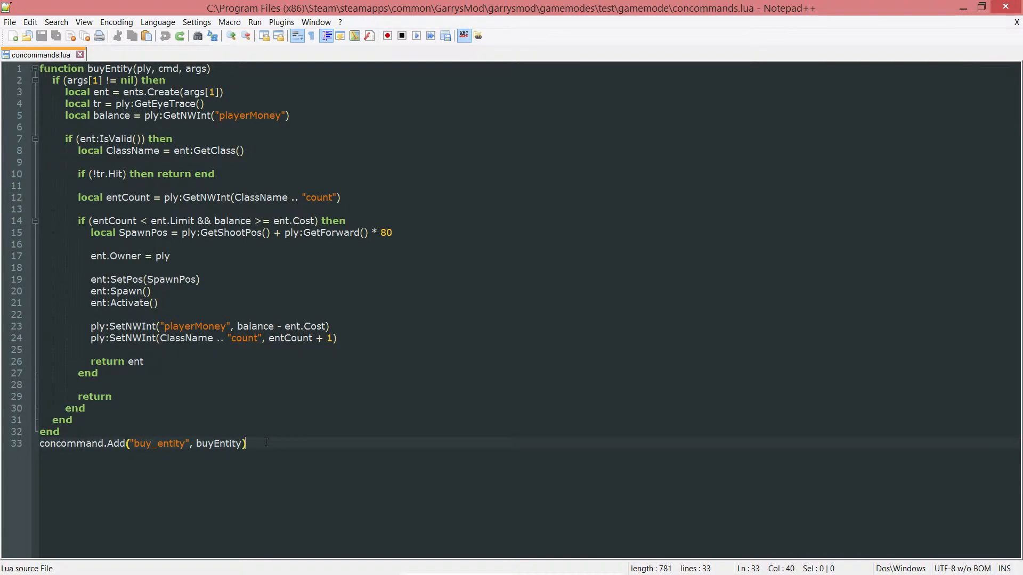
Write 'function buyGun(ply, cmd, args)' with a closing 'end' below line 33 and save.
text(f)
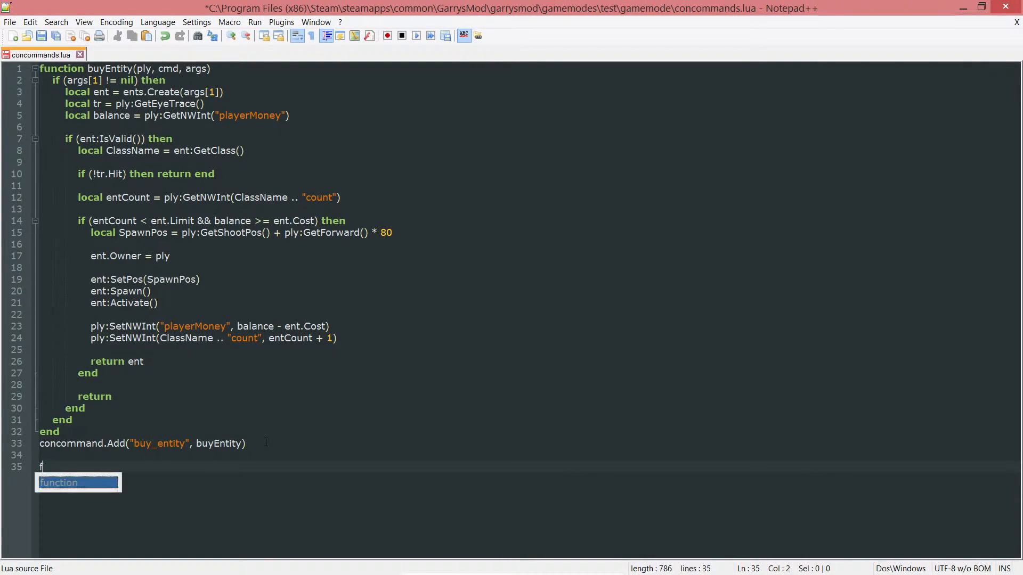
text(unction buyG)
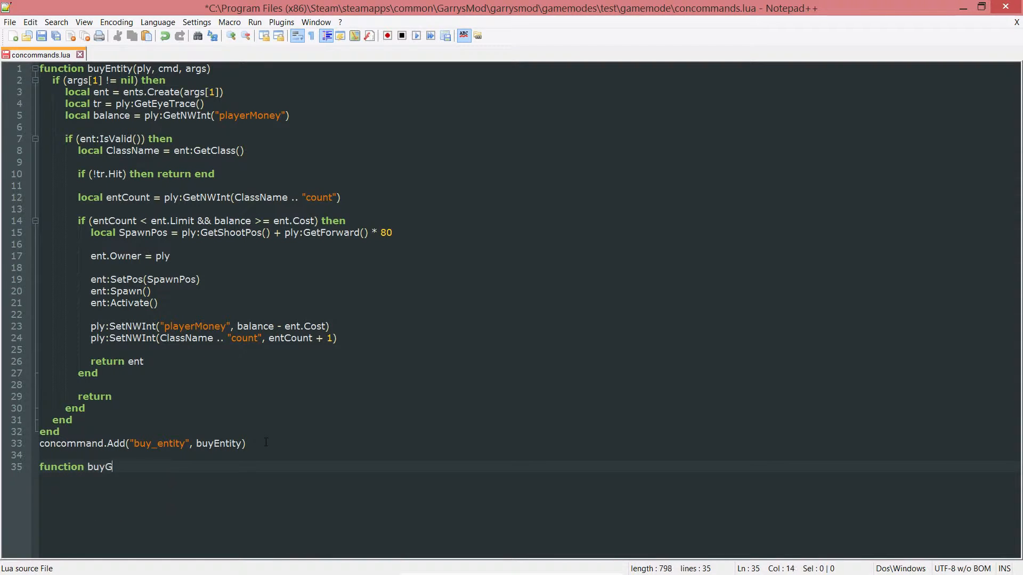
text(un())
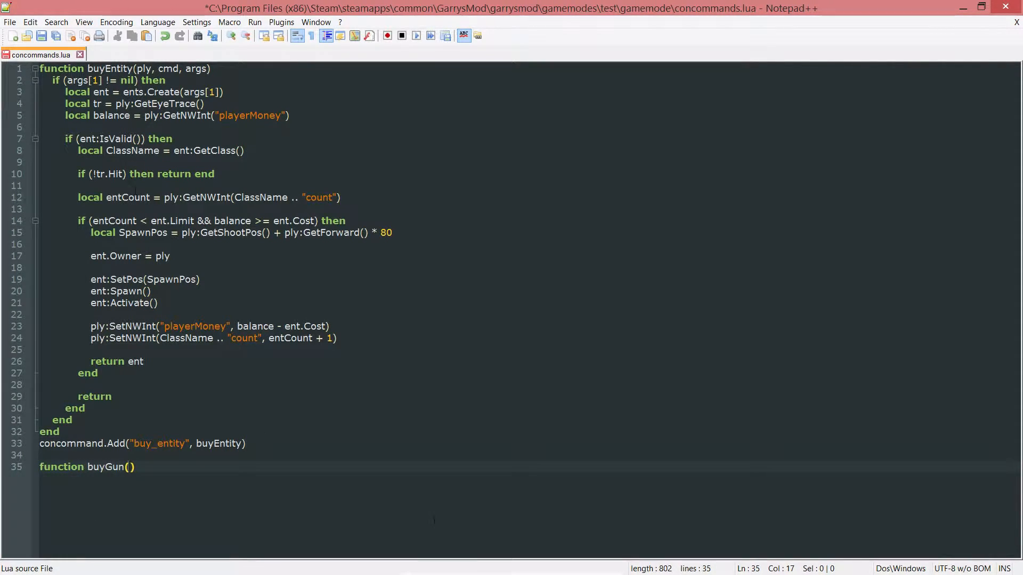
text(ply)
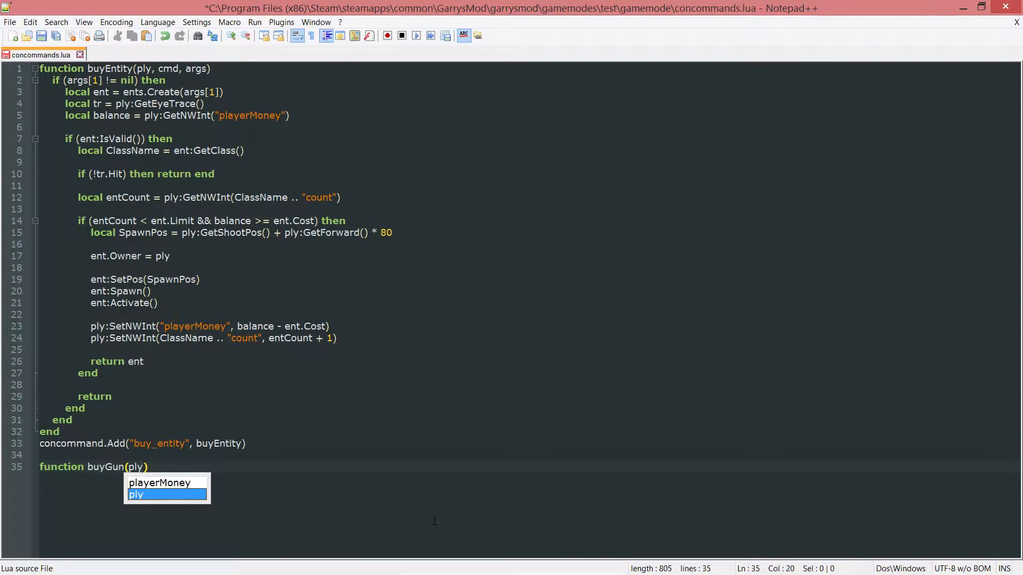
text(, cmd)
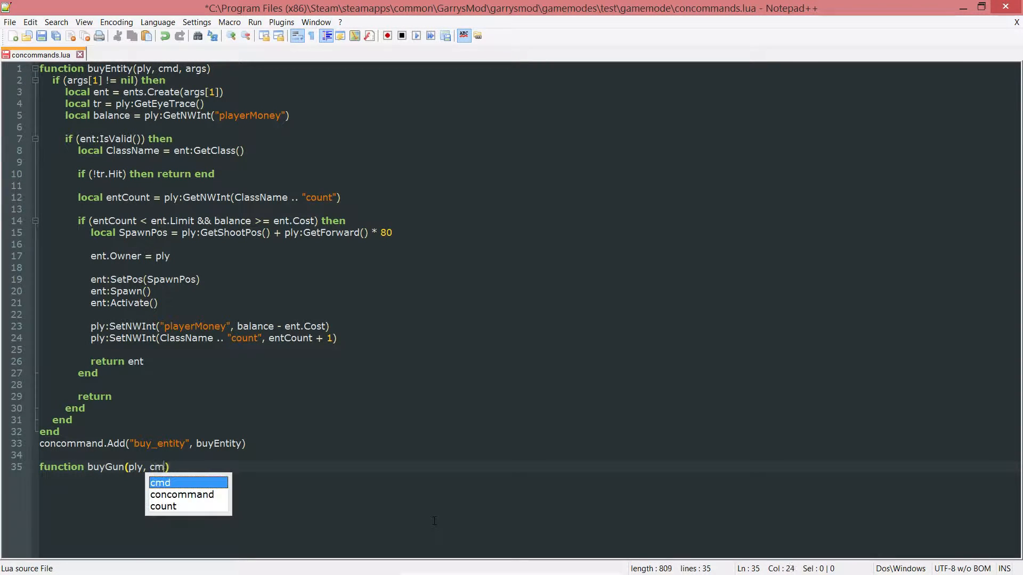
text(, args)
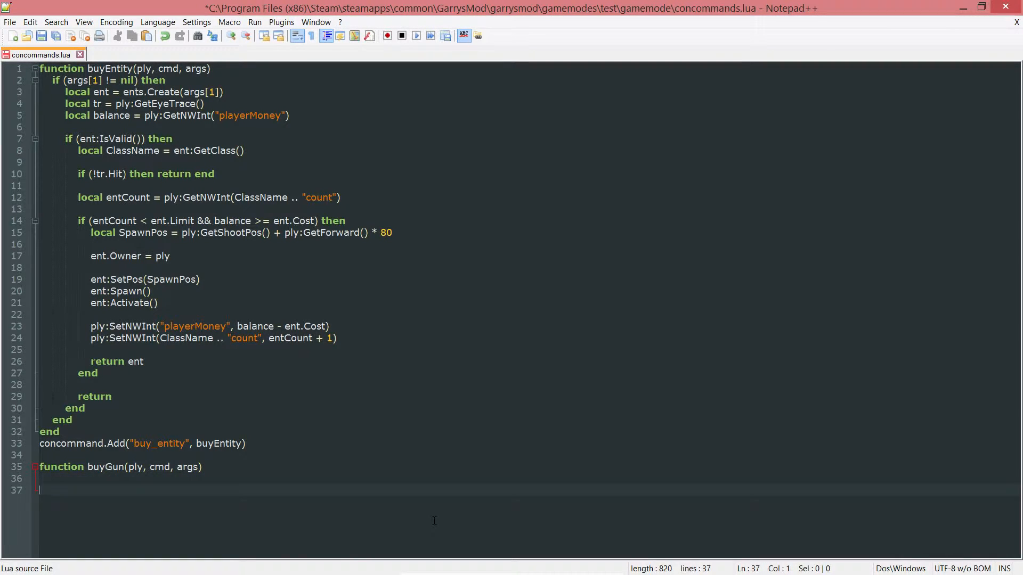
text(end)
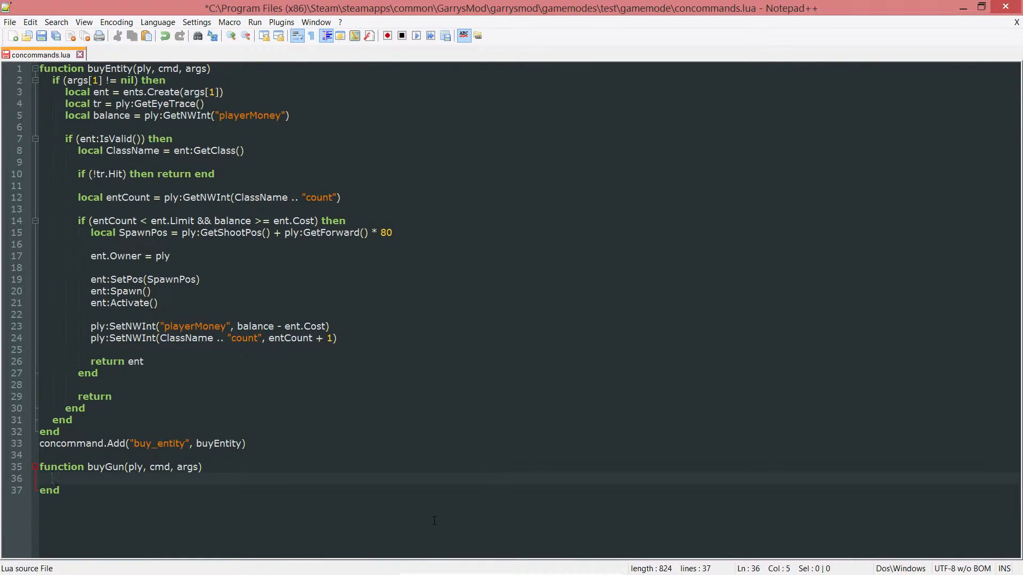
key(ctrl+s)
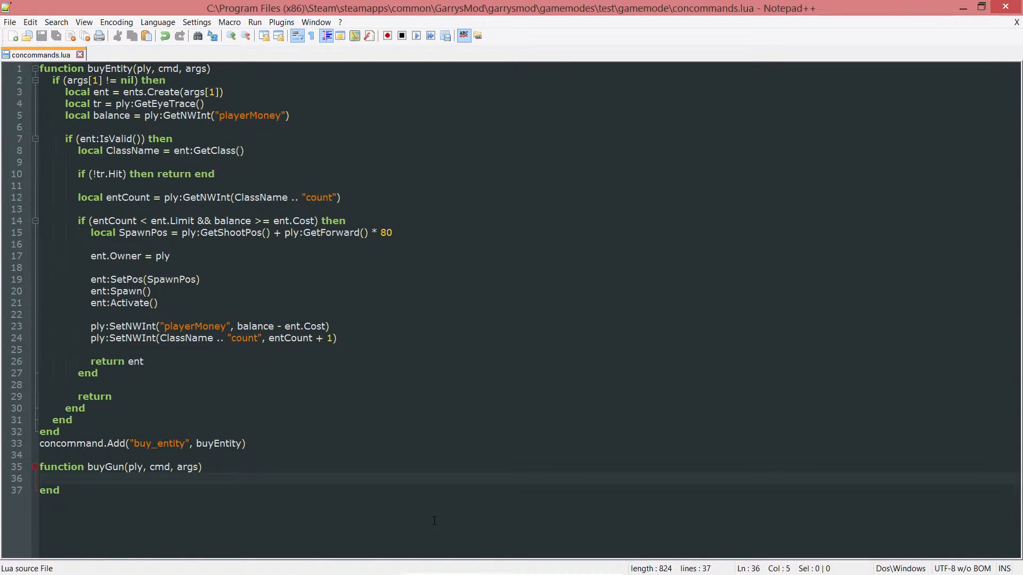
Type the if (args[1] != nil && args[2] != nil) then check inside buyGun.
text(if)
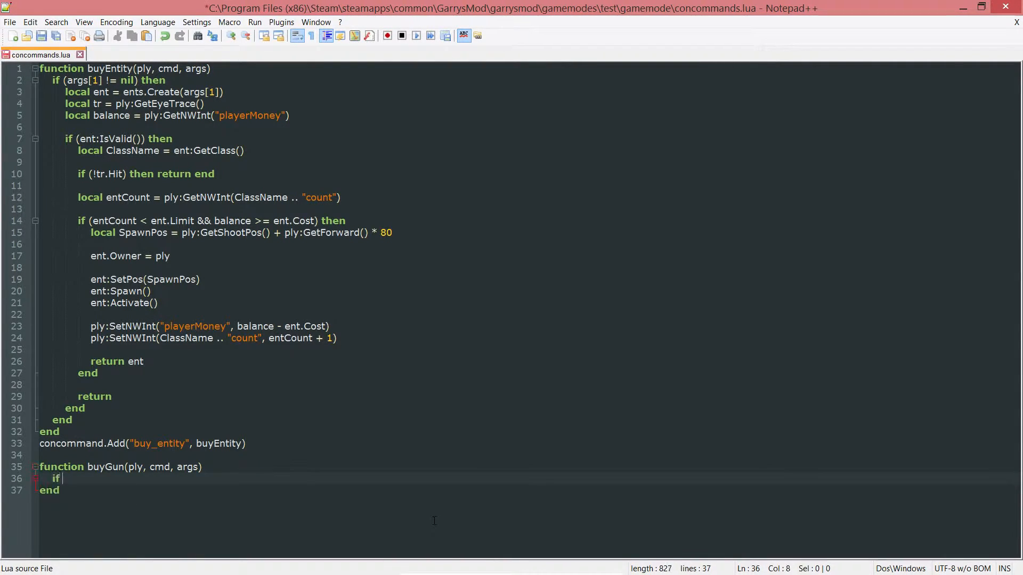
text((args[1]))
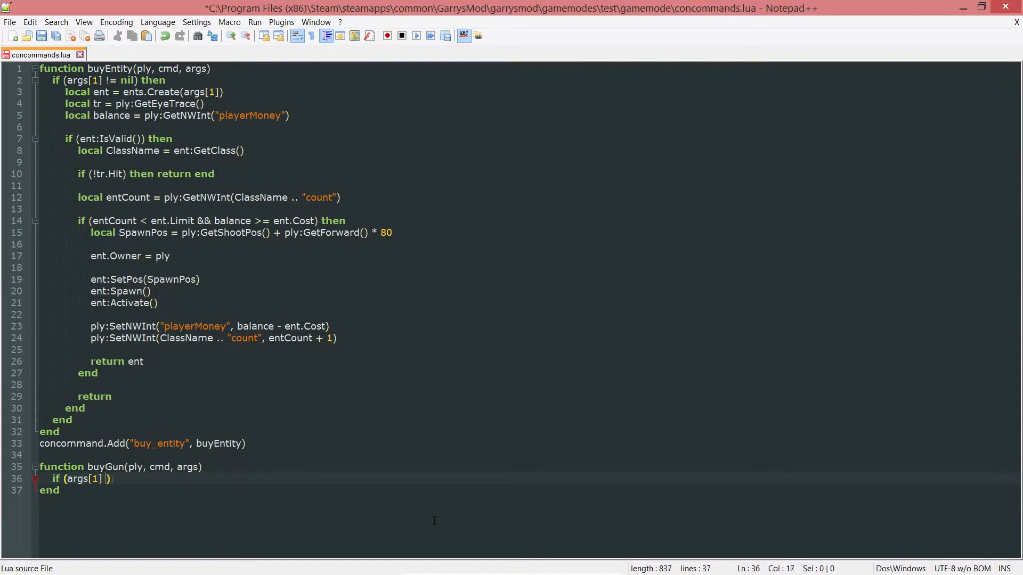
text(!= nil)
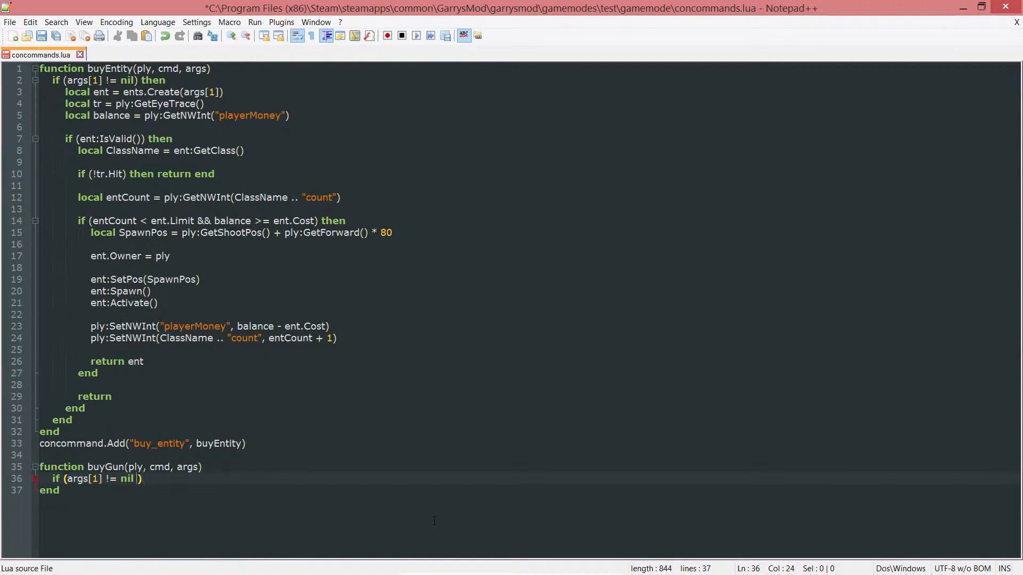
text(&&)
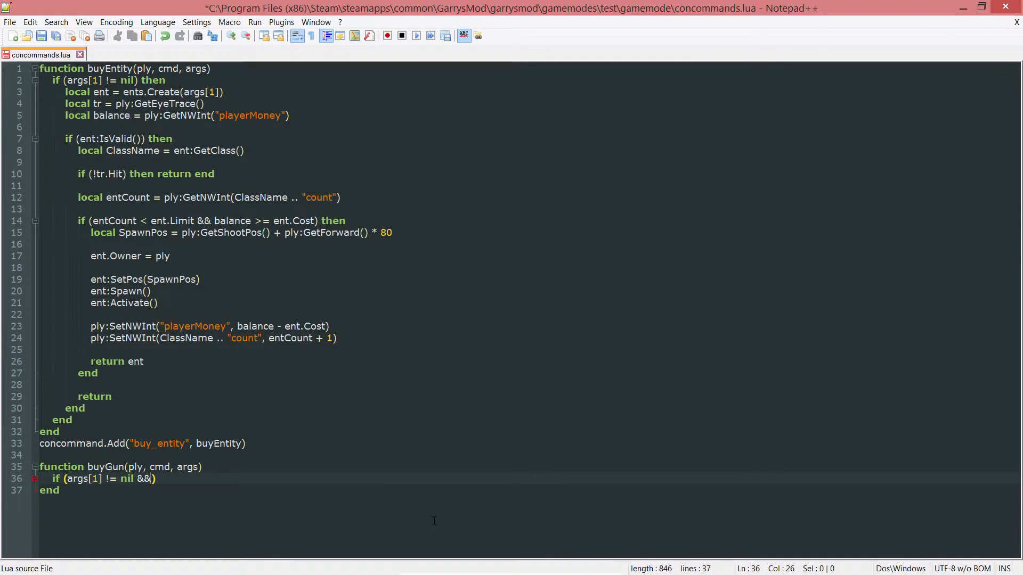
text(args[2] != ni)
text(end)
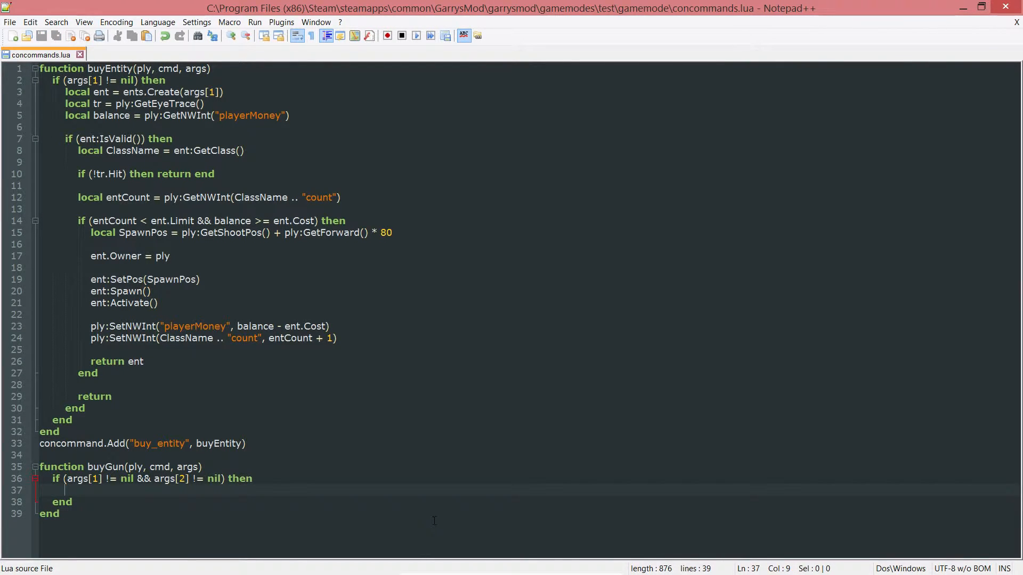
Write local balance = tonumber(ply:GetNWInt("playerMoney")) on line 37.
text(local)
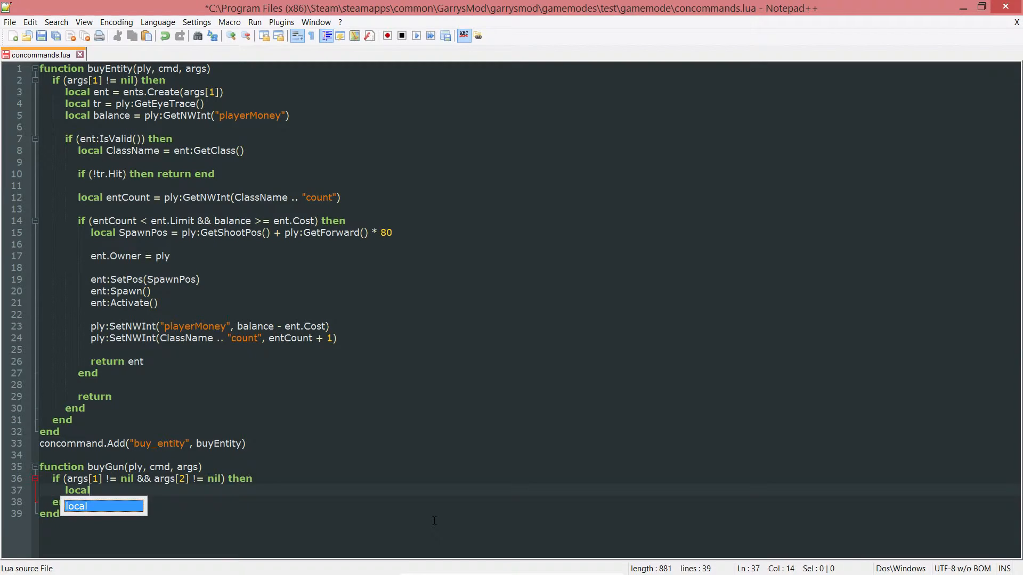
text(blana)
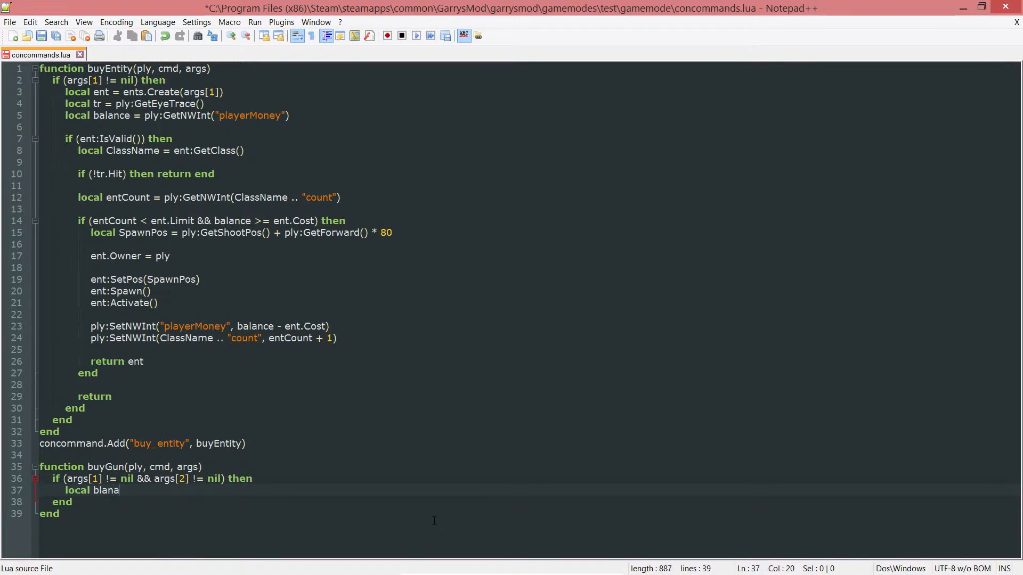
text(balance =)
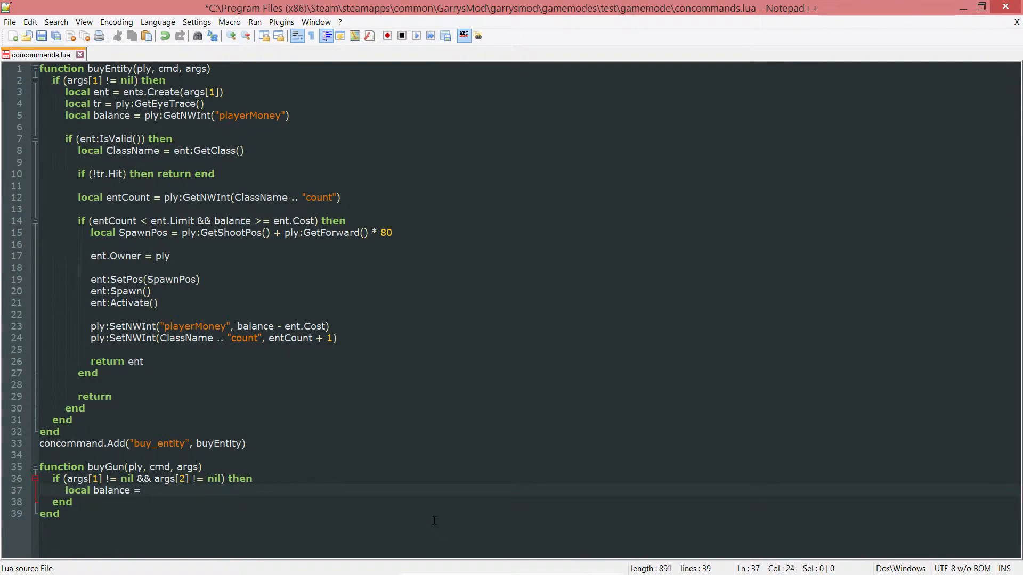
text(plu)
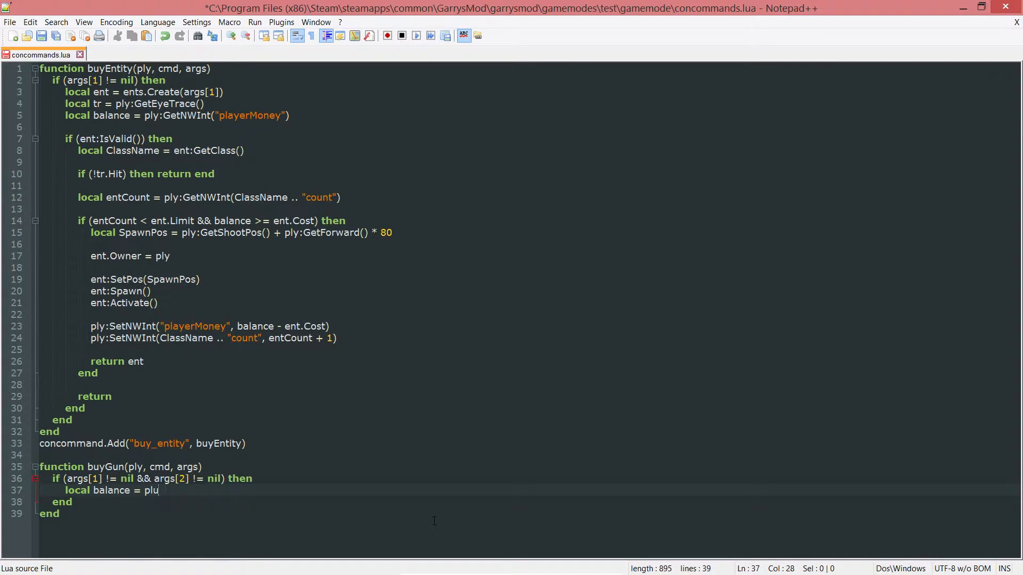
text(y:GetNWInt()
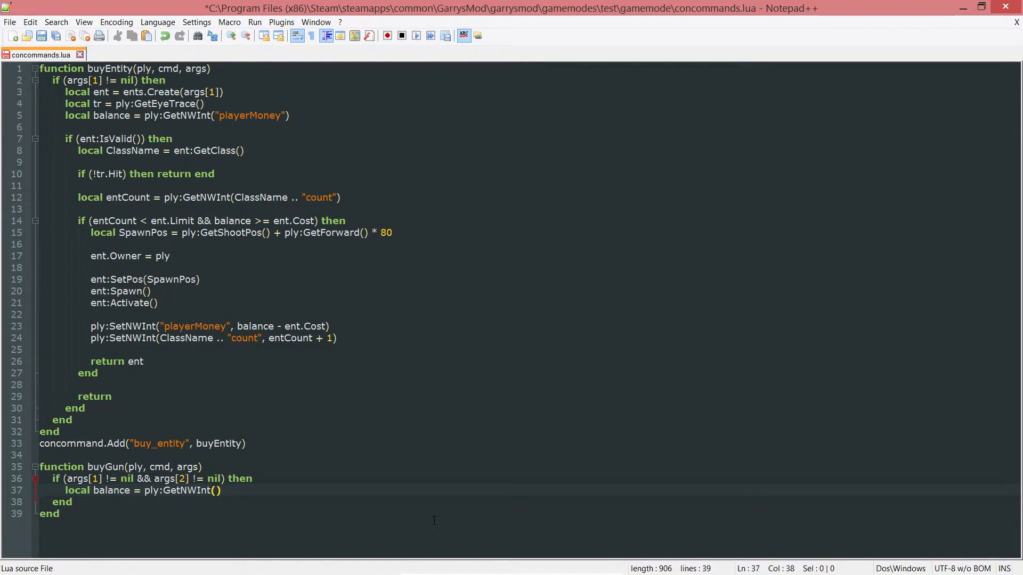
text(playerMoney")
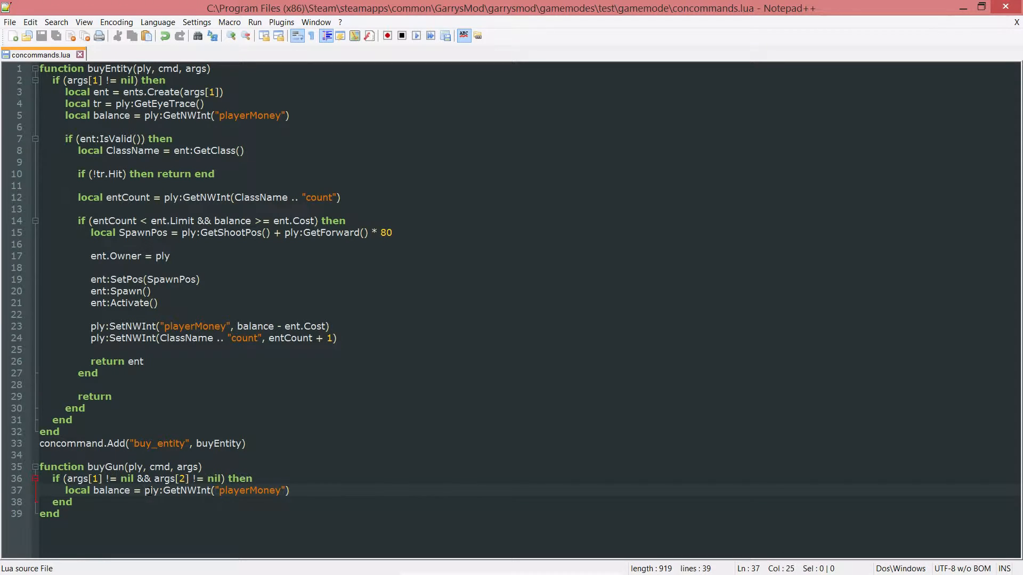
text(tonumber())
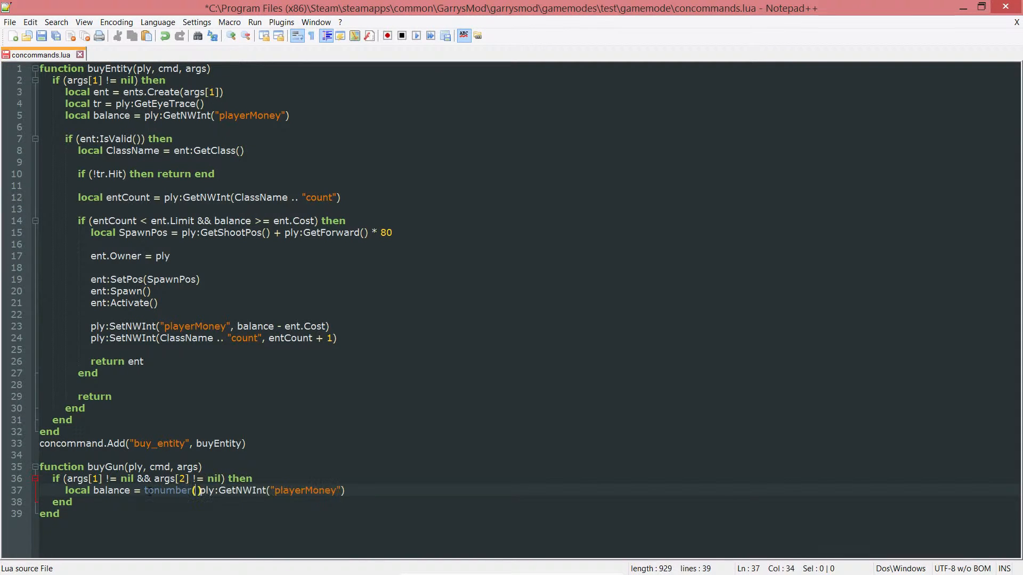
key(Backspace)
text())
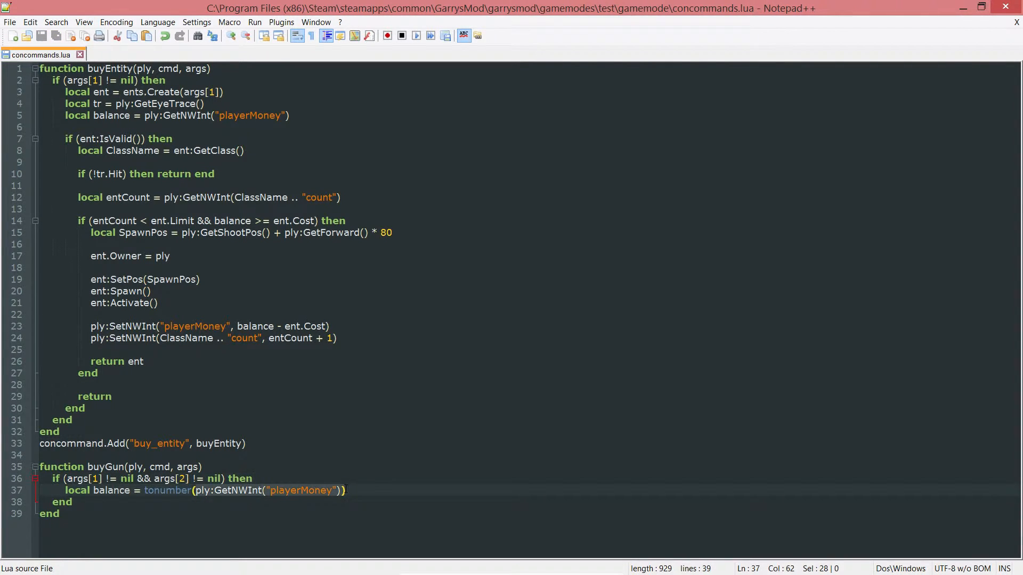
Save the file and return the cursor to after the balance line.
click(349, 490)
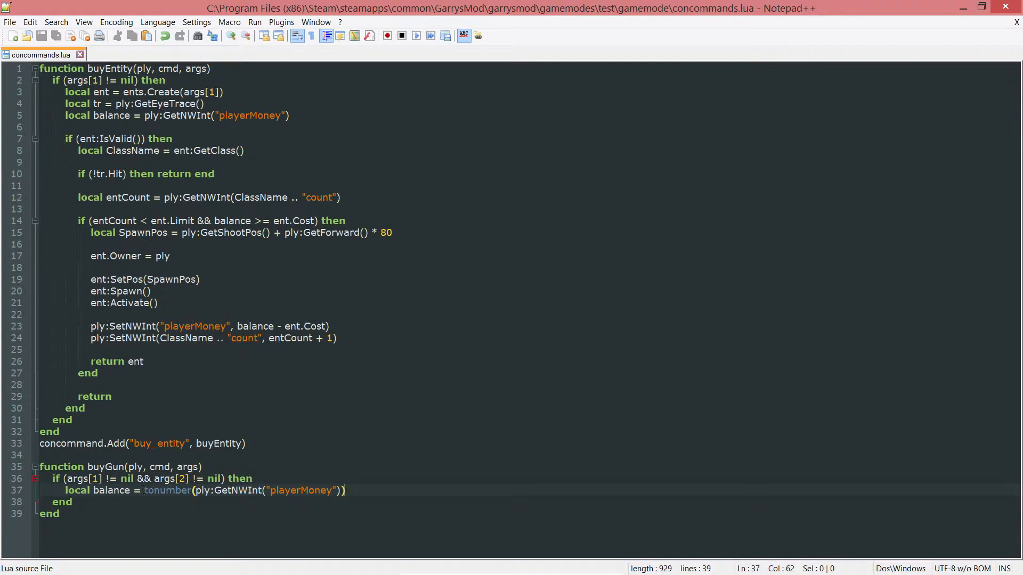
click(74, 502)
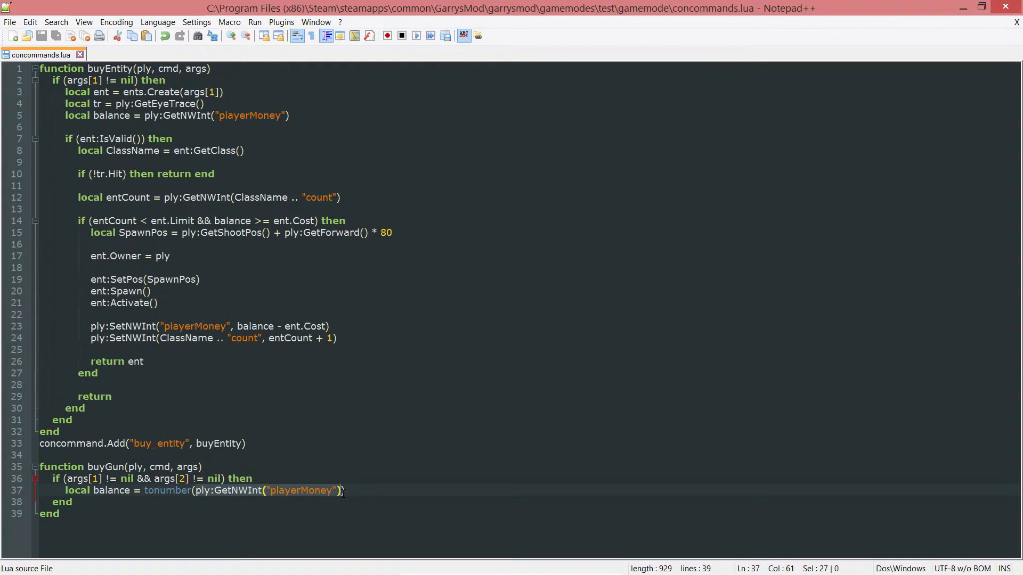
click(370, 491)
text(local gunC)
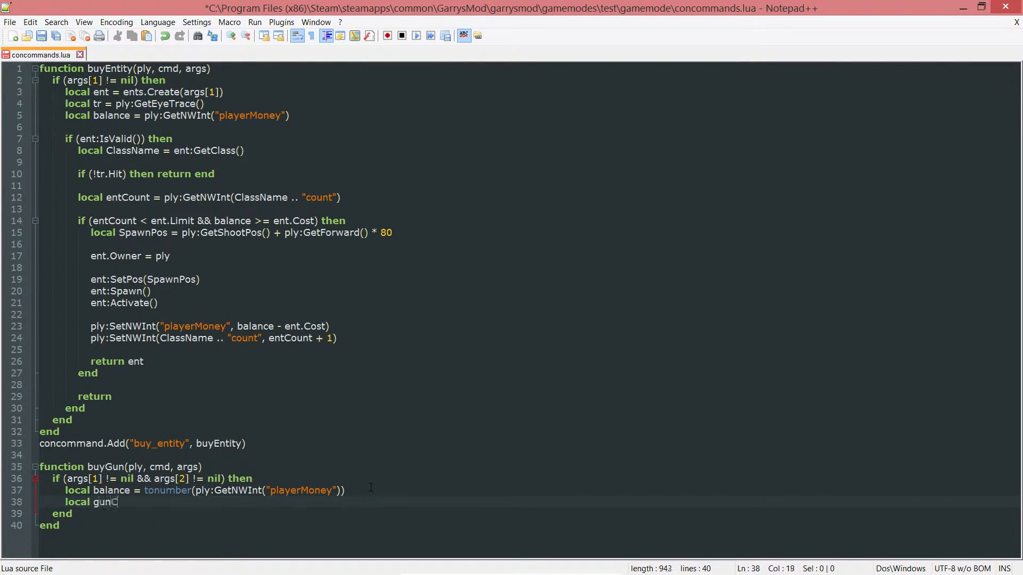
Add local gunCost = tonumber(args[2]) below the balance line, followed by new lines.
text(ost = tonumber()
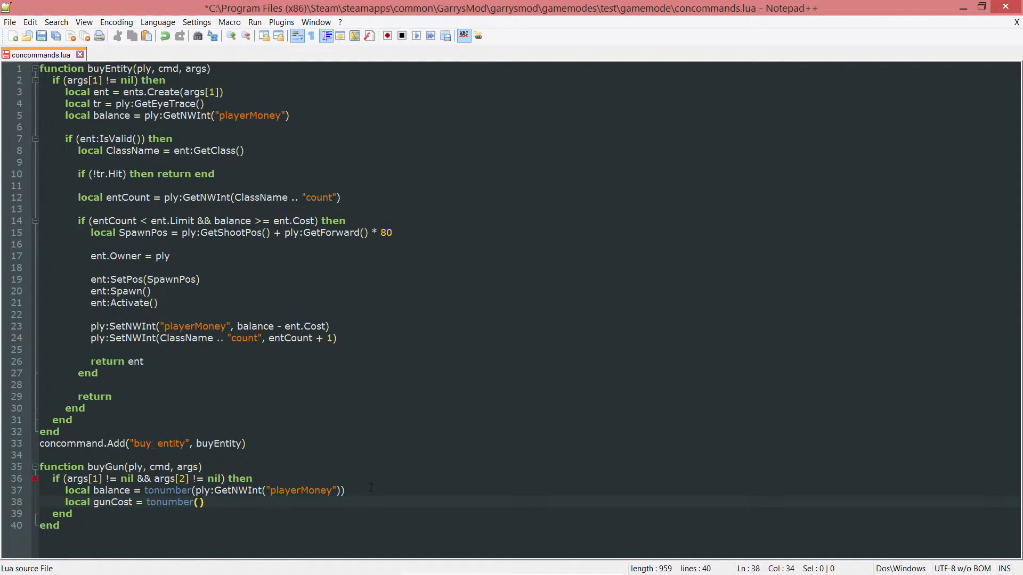
text(args[2)
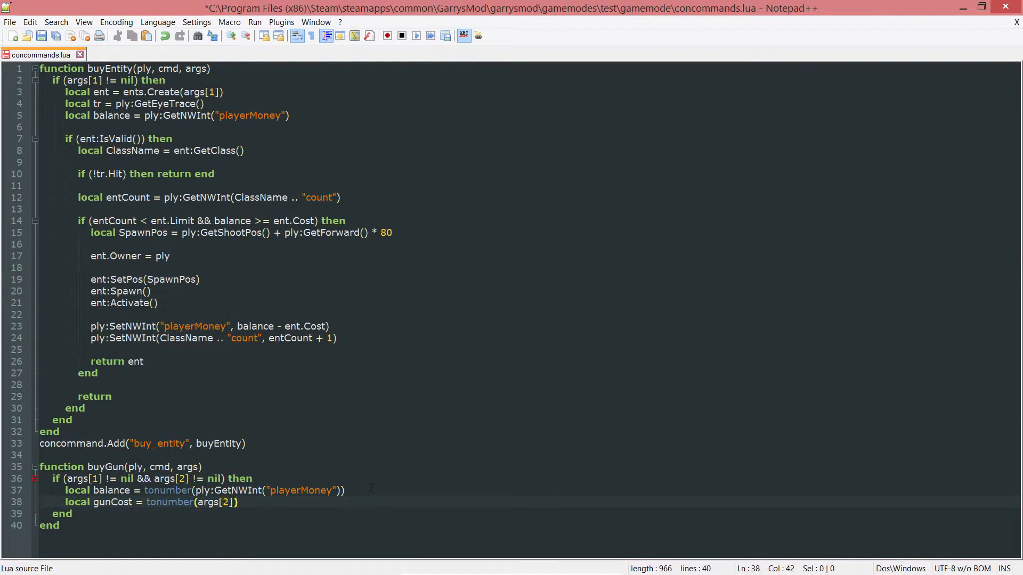
key(ctrl+s)
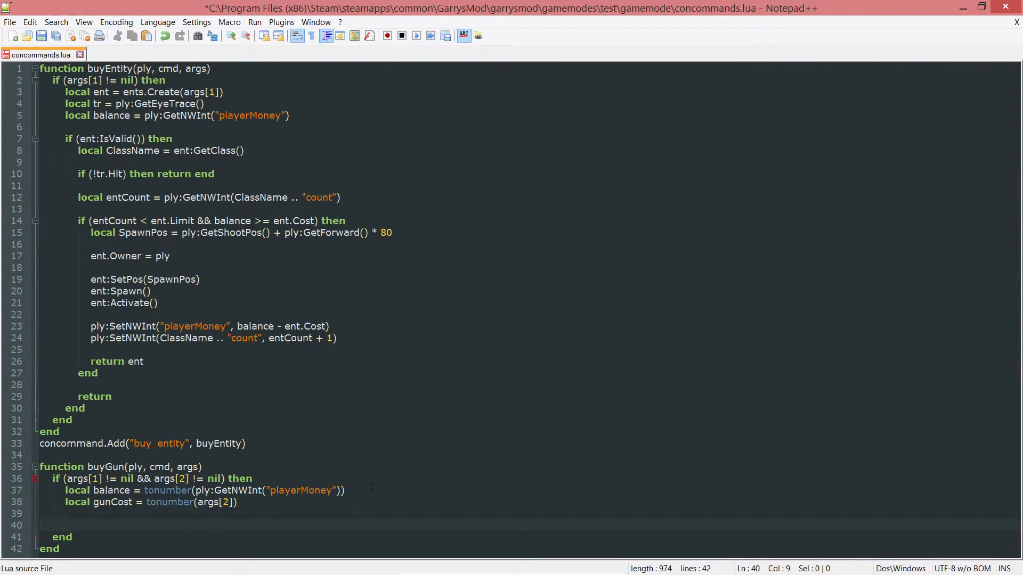
Start an if balance >= gunCost check below gunCost.
text(if ())
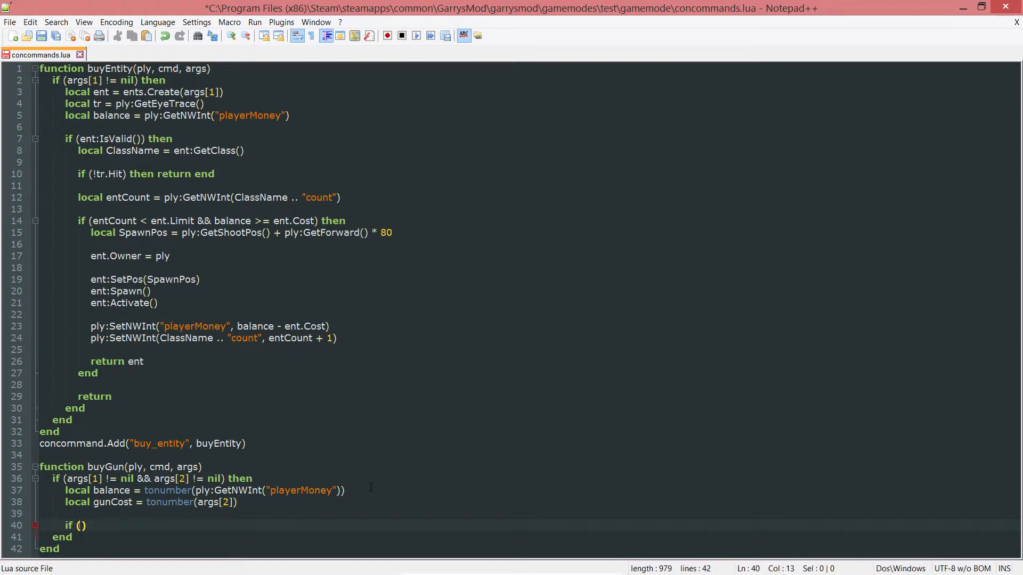
text(balance >)
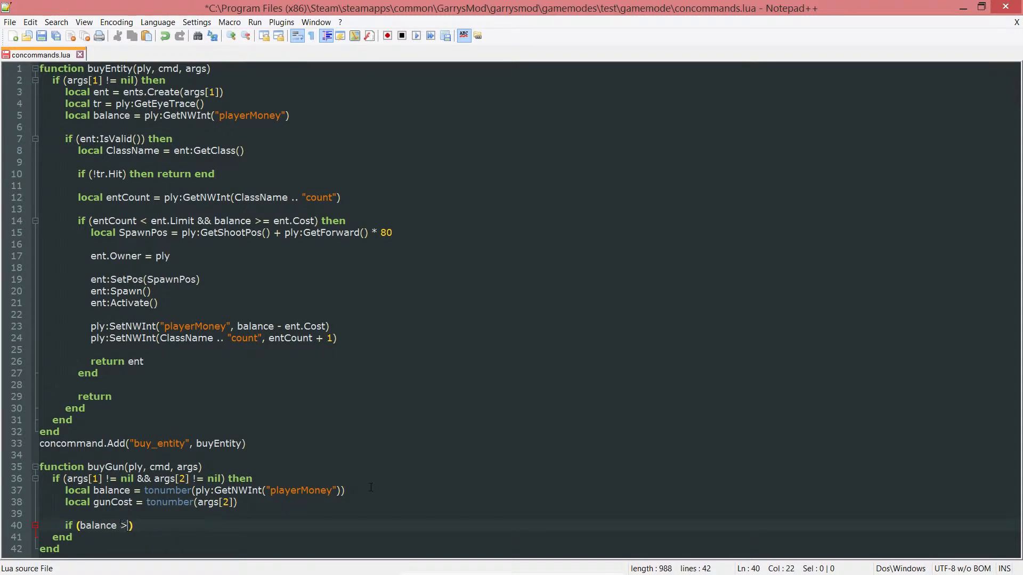
text(= gunCost)
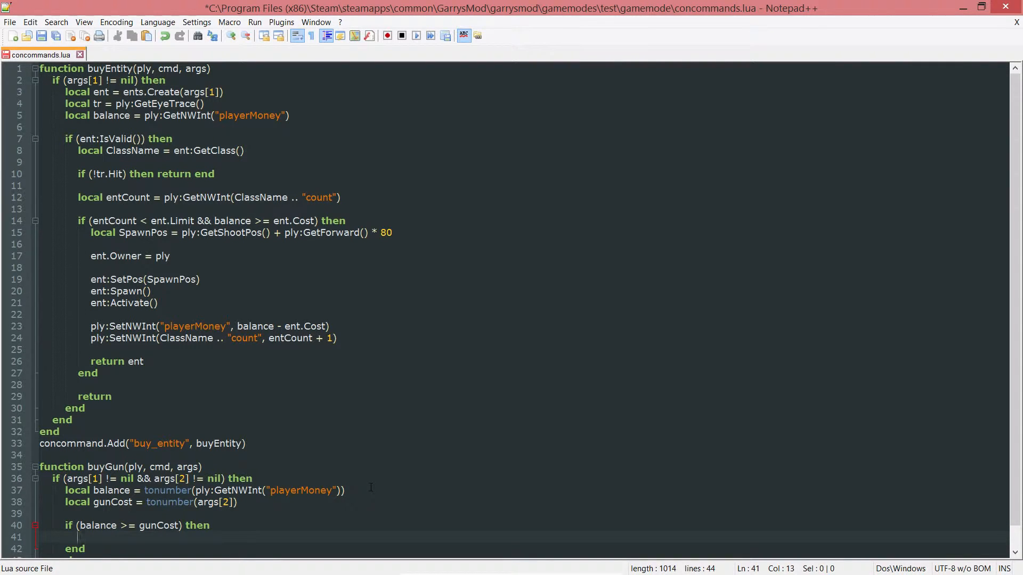
Inside the check, set playerMoney to balance - gunCost using SetNWInt autocomplete.
text(plu)
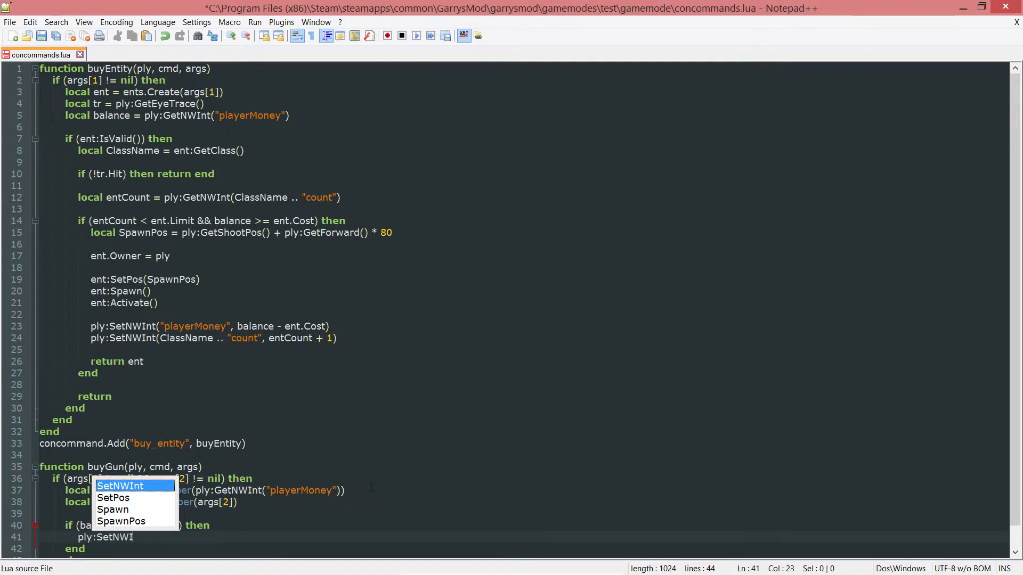
click(120, 486)
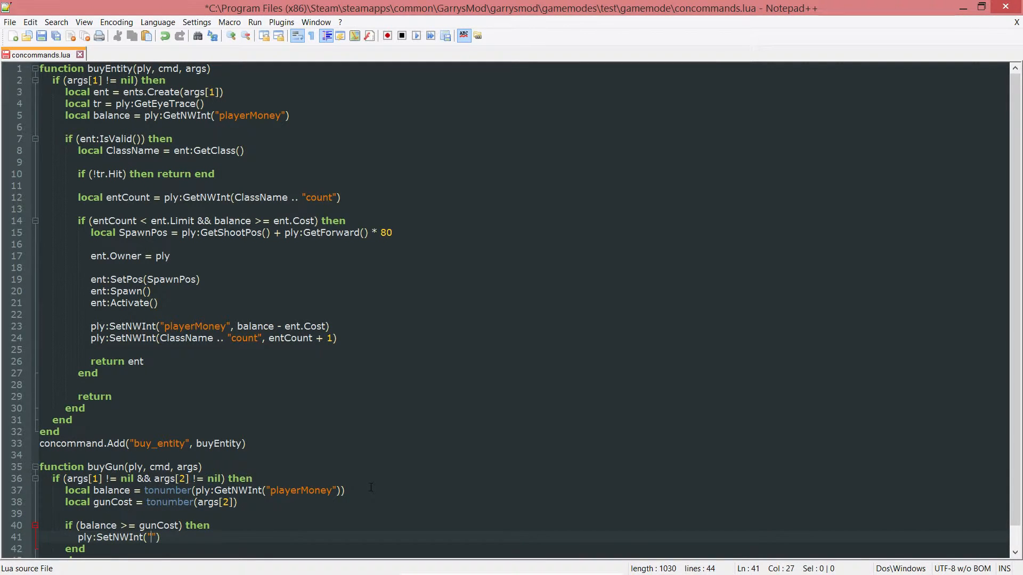
text(playerMoney)
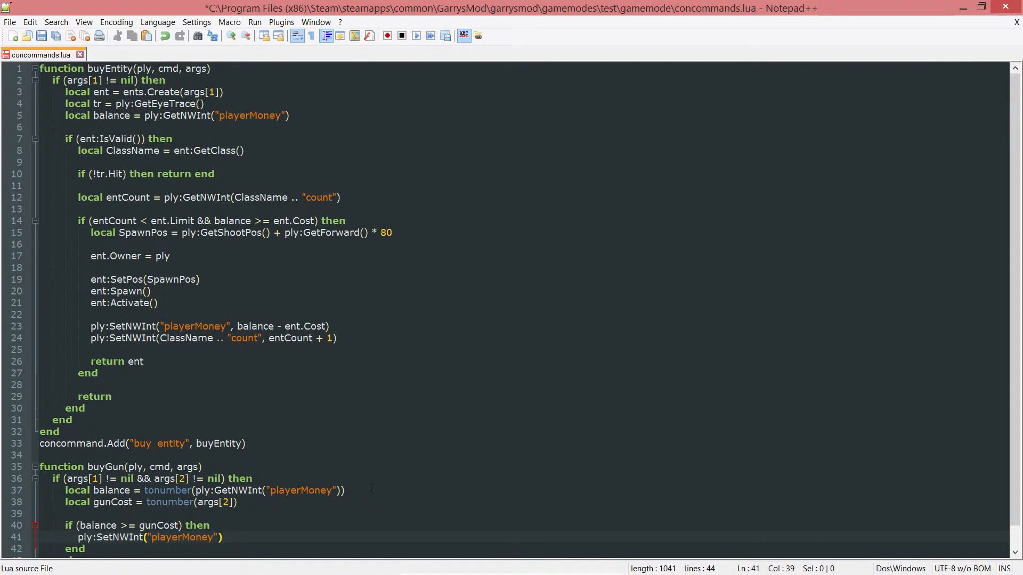
text(balance -)
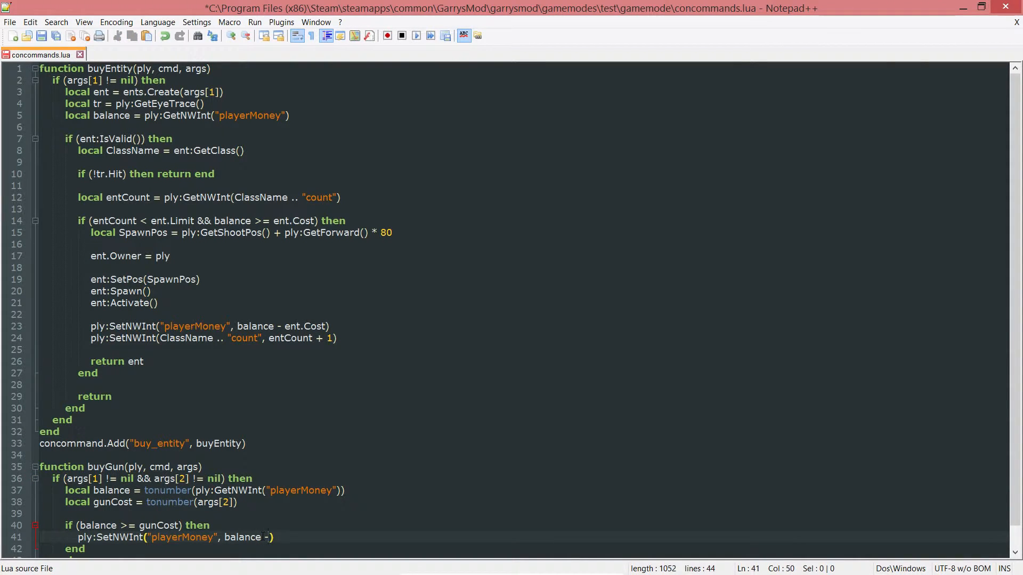
text(gunCost)
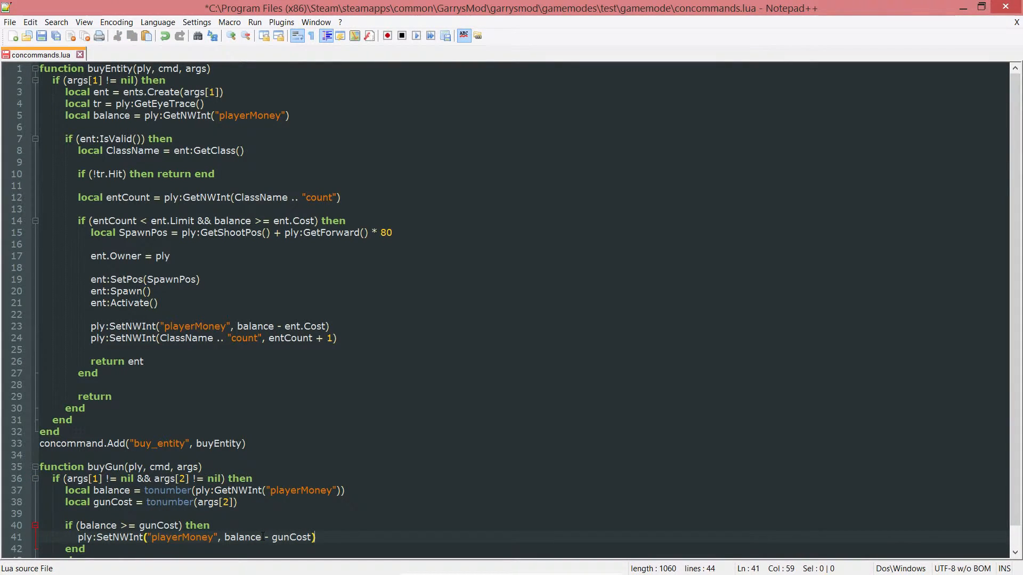
key(enter)
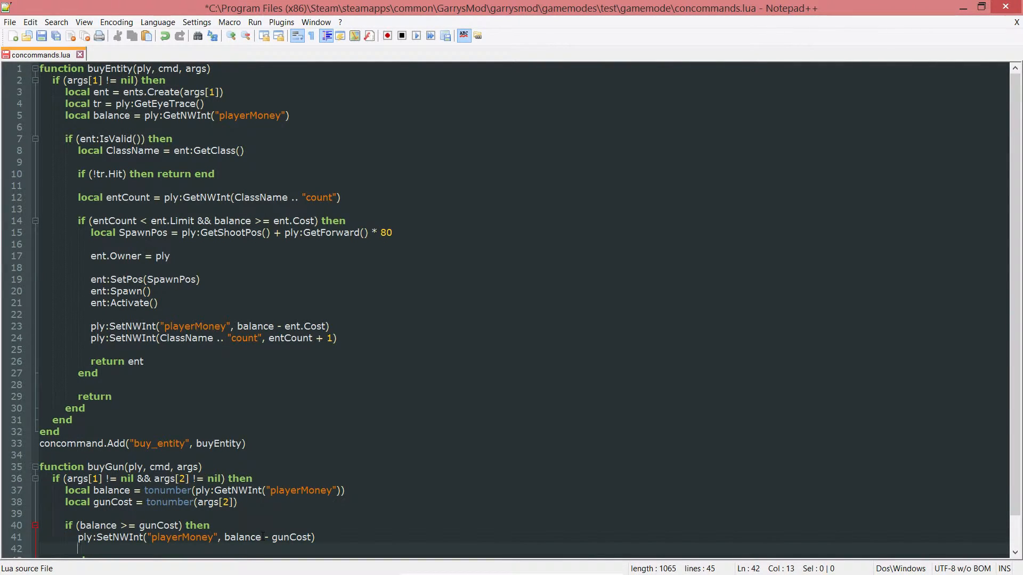
Write ply:Give(args[1]) on the line after the money deduction.
text(ply:)
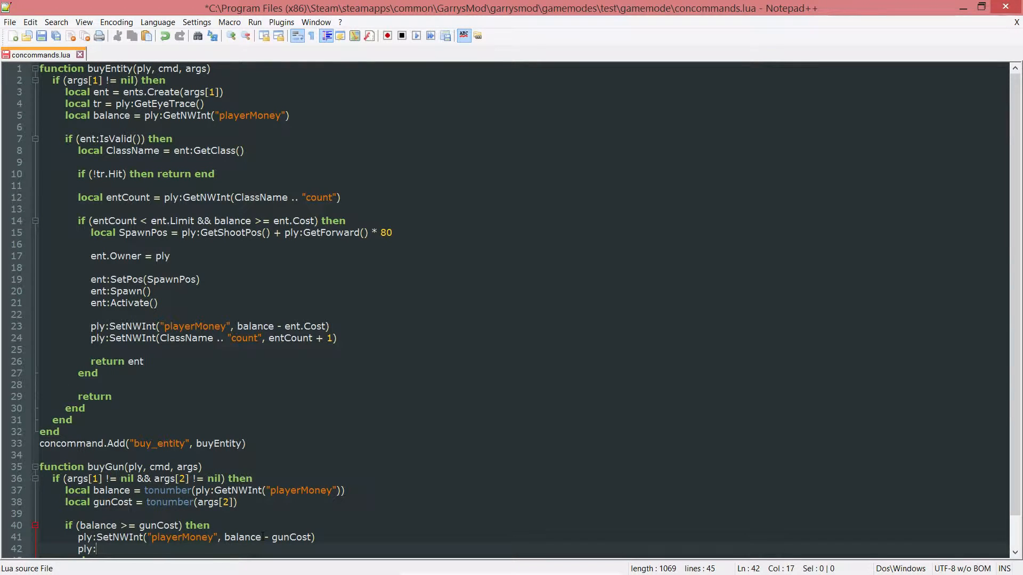
text(Give(""))
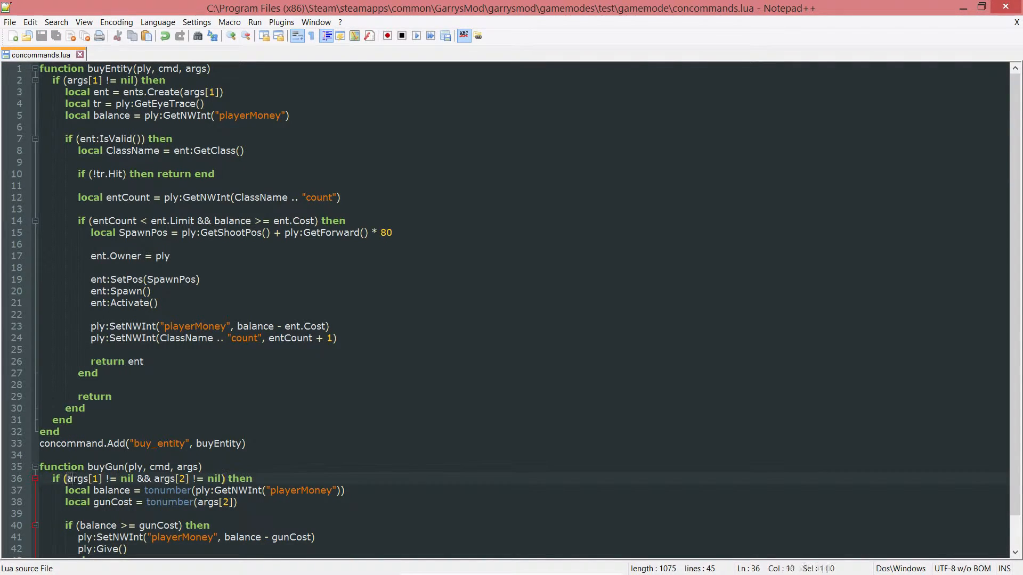
double_click(78, 478)
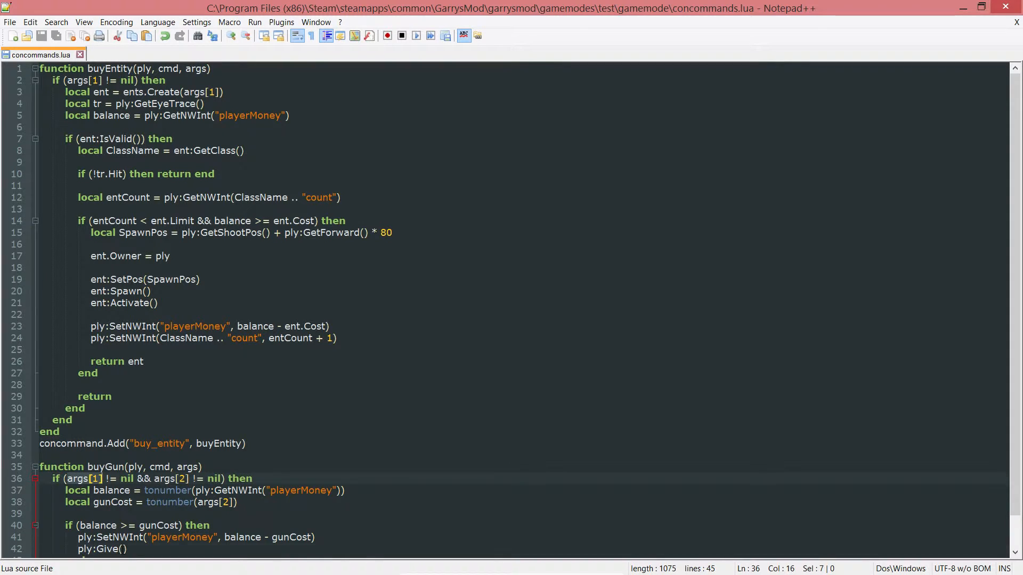
text(args[1])
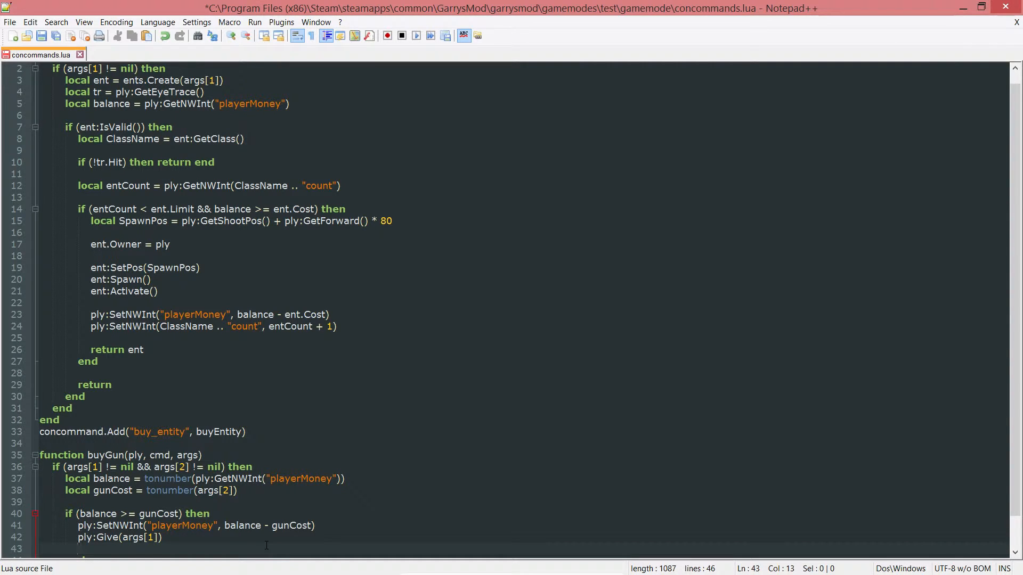
Write ply:GiveAmmo(20, ply:GetWeapon(args[1]):GetPrimaryAmmoType(), false) after the Give line.
text(pl)
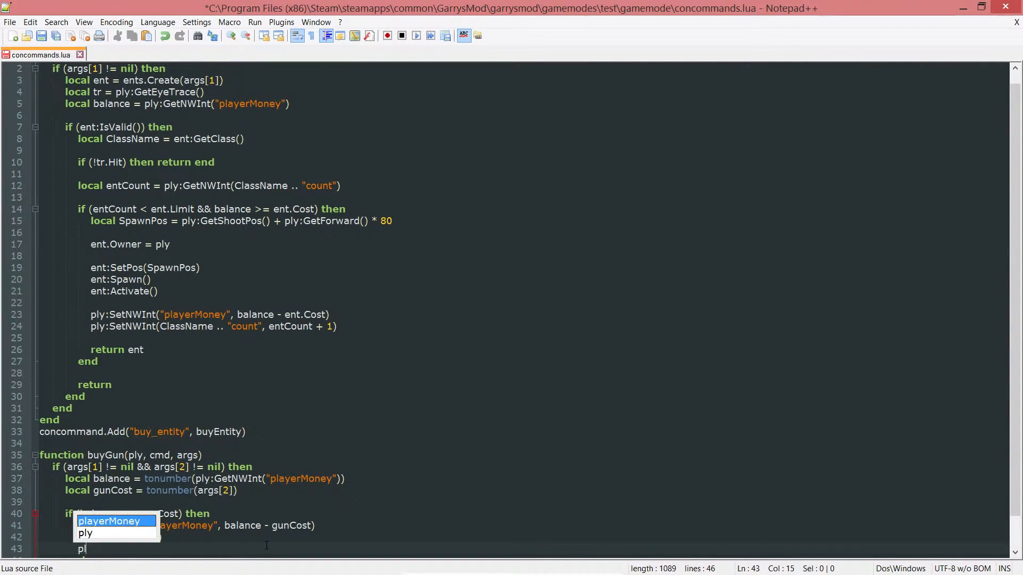
text(:GiveAmmo()
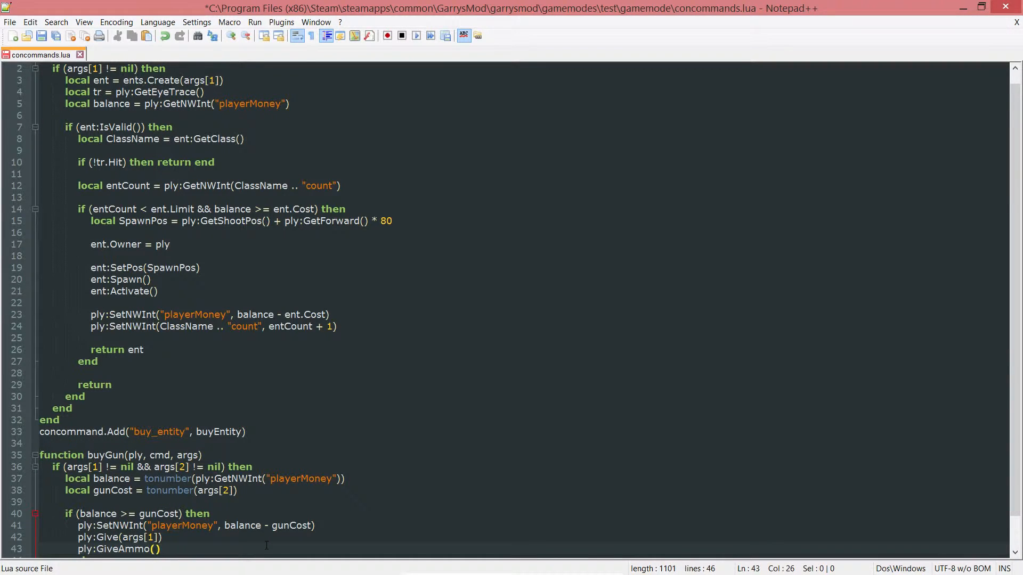
text(20,)
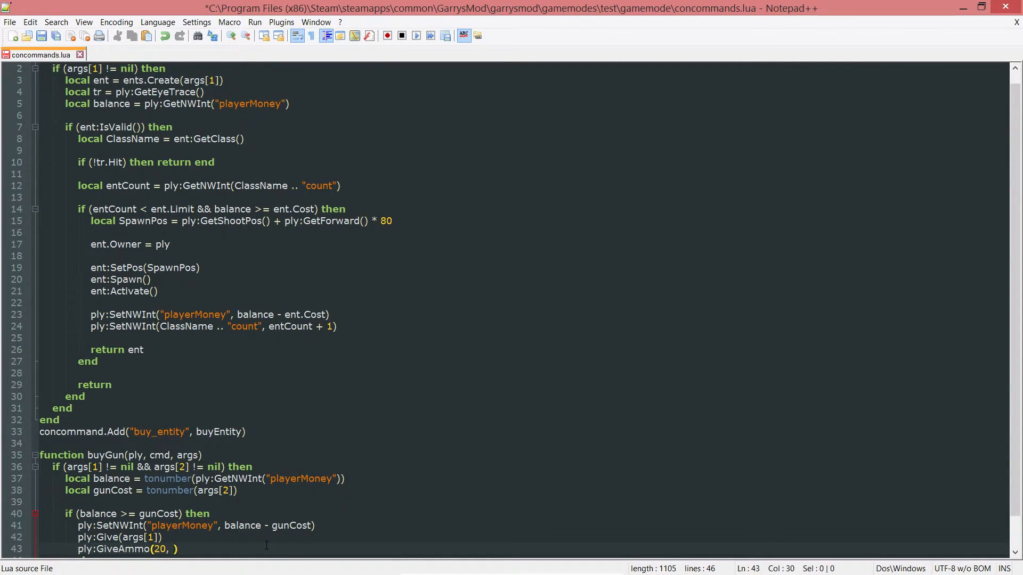
text(plu)
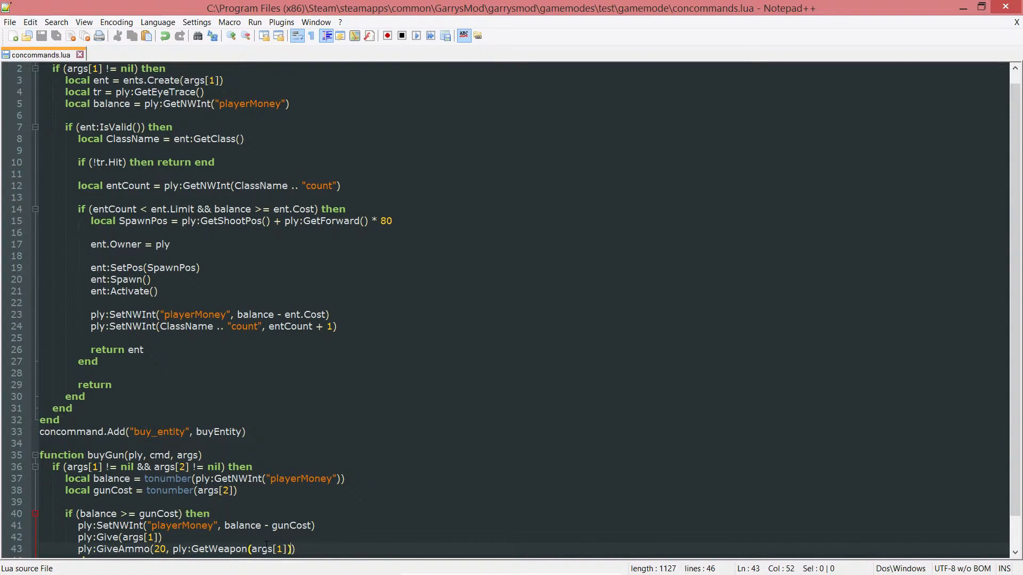
text(:)
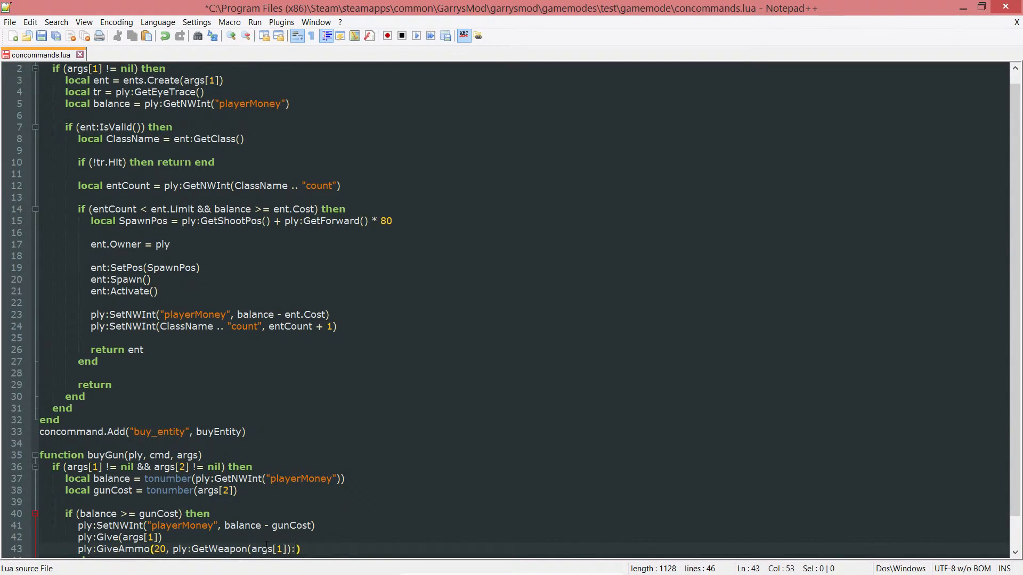
text(GetPrimary)
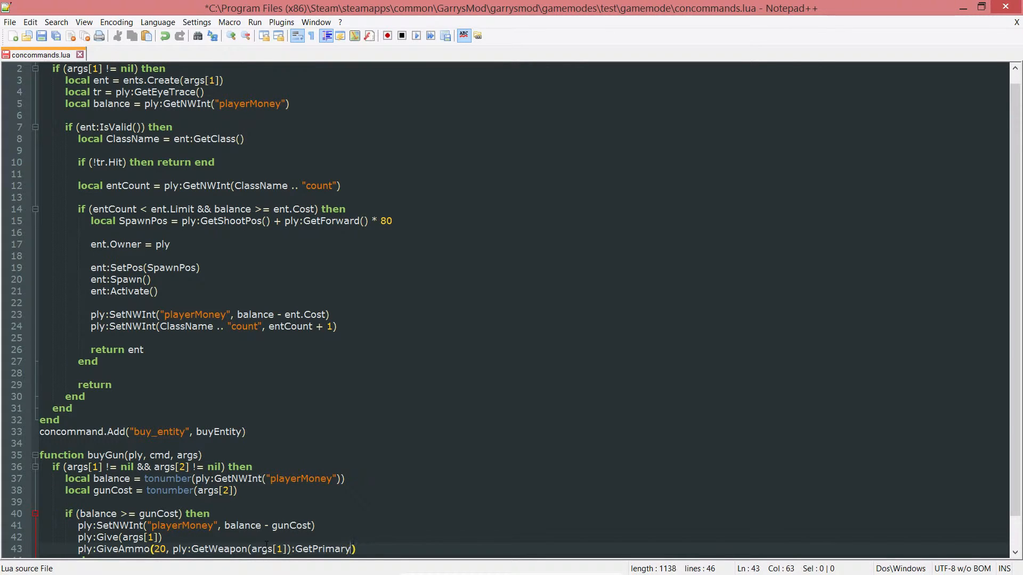
text(AmmoType()
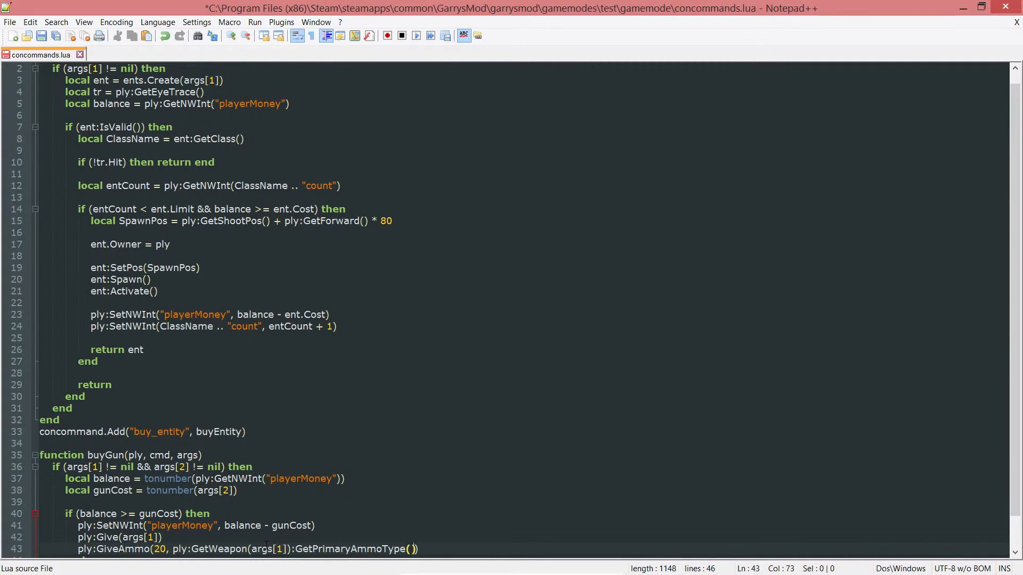
text(,)
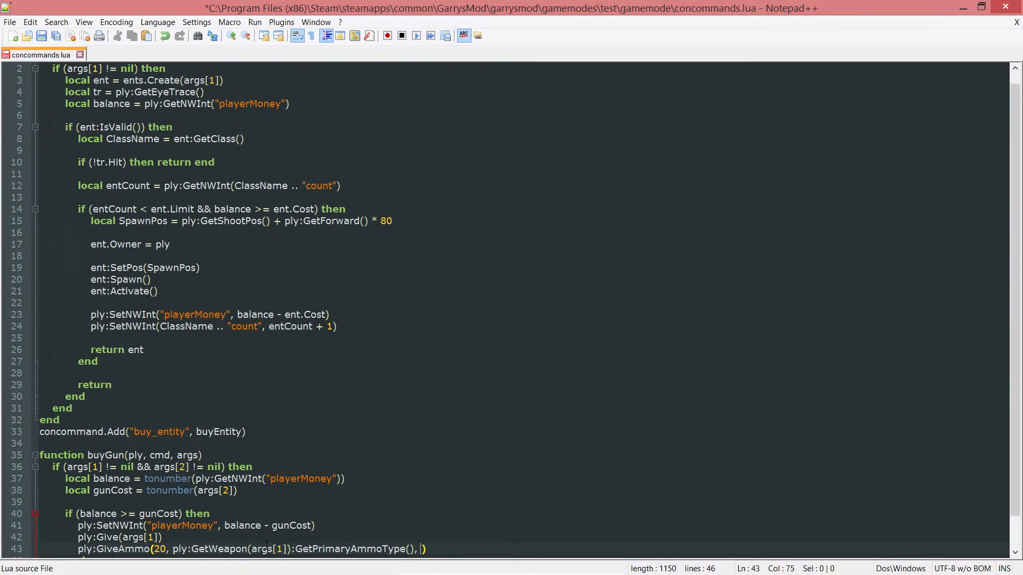
text(false)
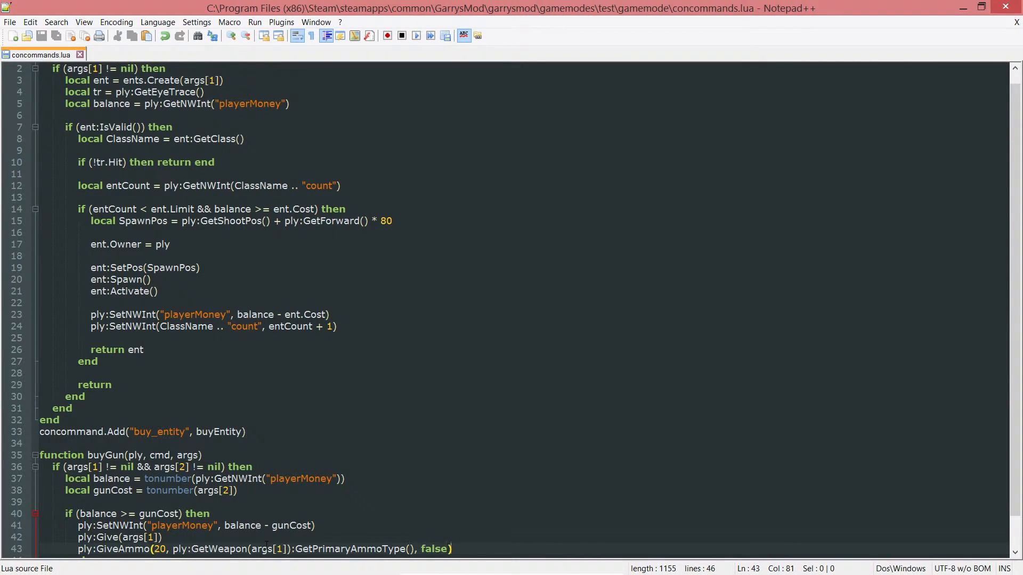
Add concommand.Add("buy_gun", buyGun) below the function's end and save.
scroll(down, 3)
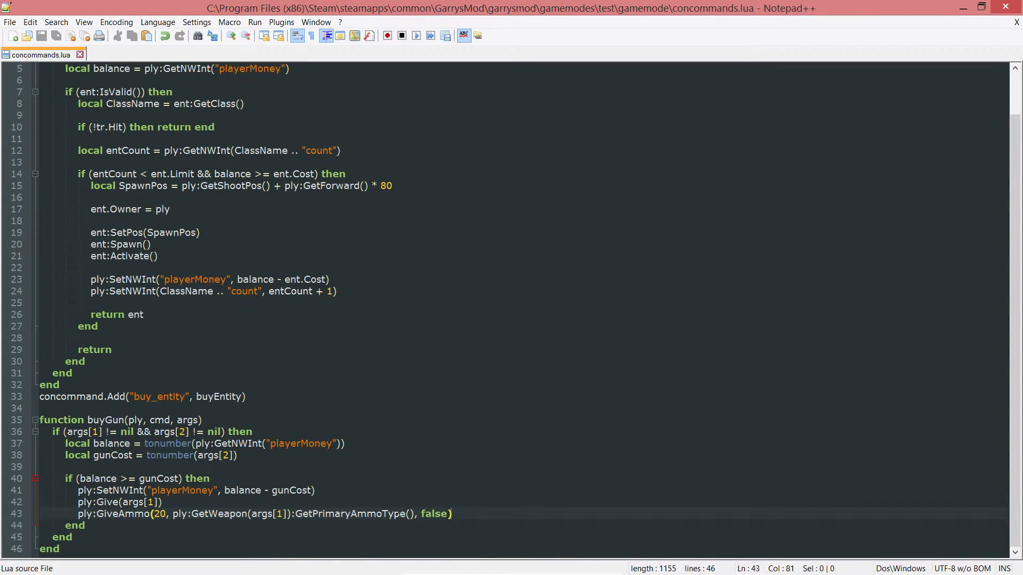
mouse_move(428, 496)
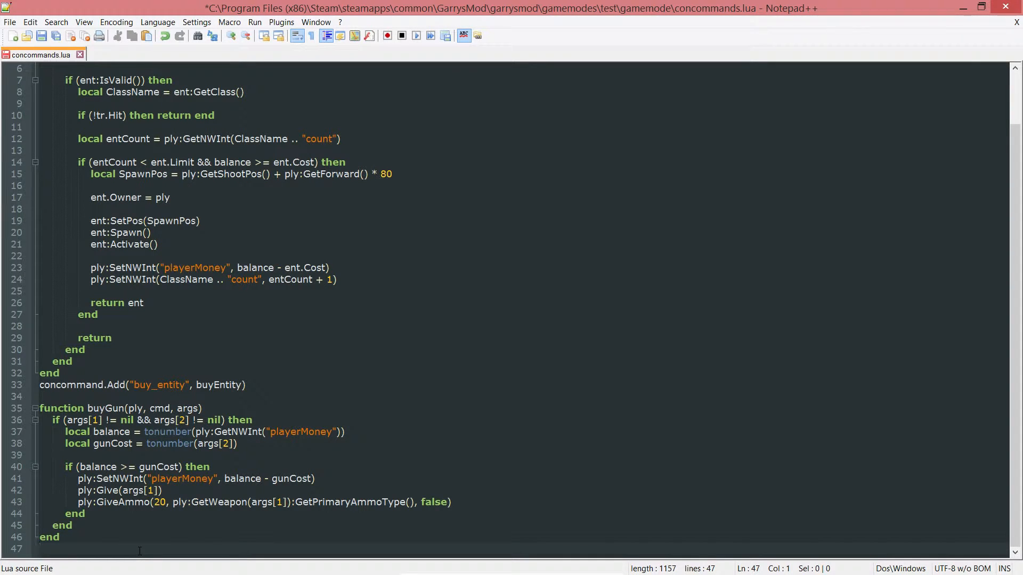
text(concommand.Add(")
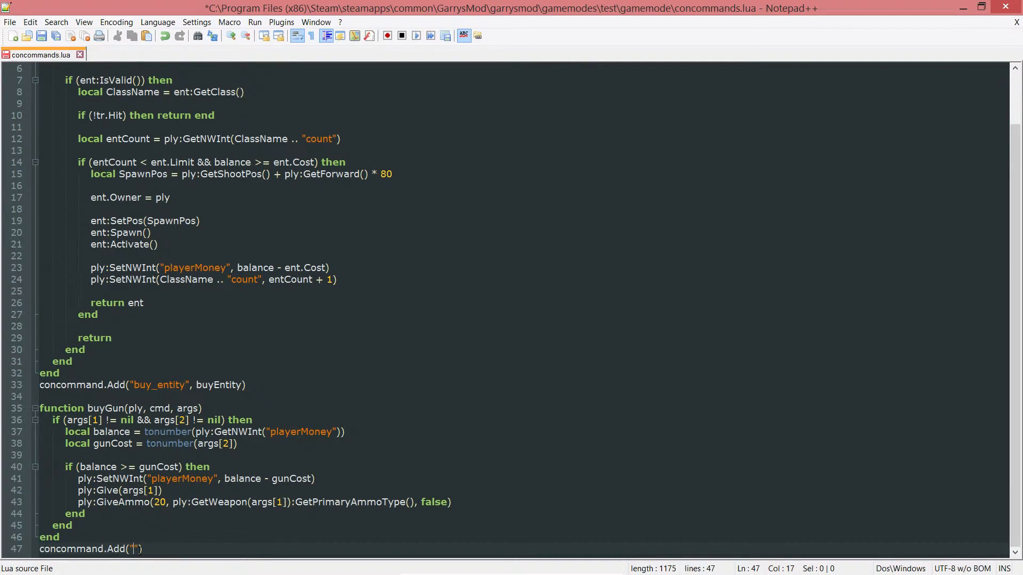
text(buy_gun)
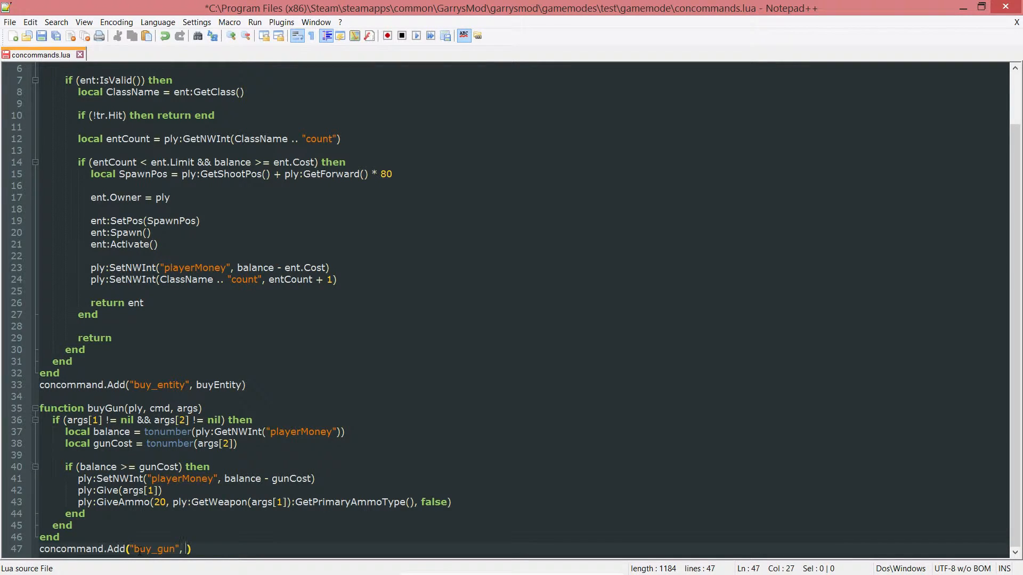
text(buyGun)
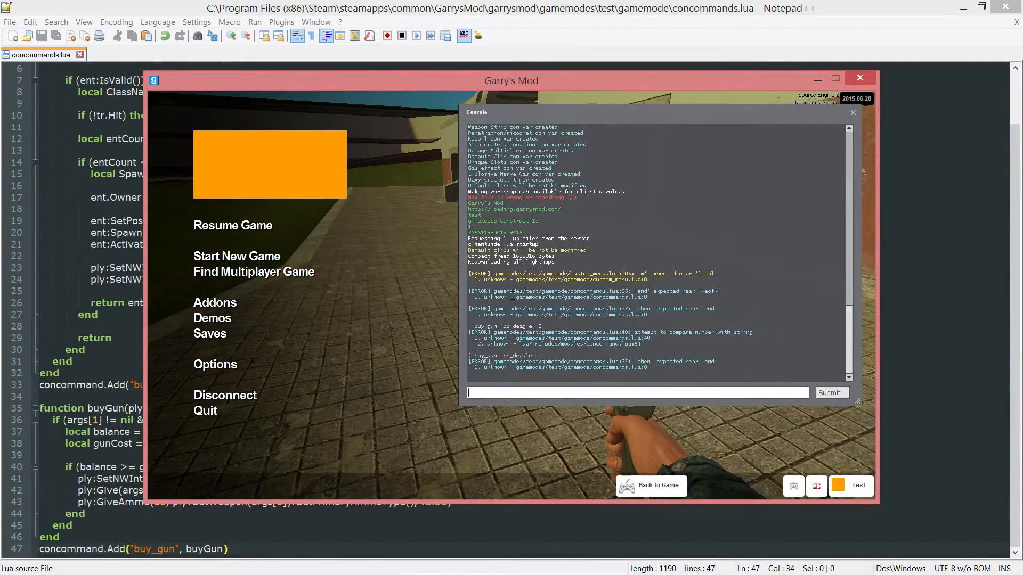
Enter buy_gun "bb_deagle" 0 in the console, then reload the map.
text(buy_gun "bb)
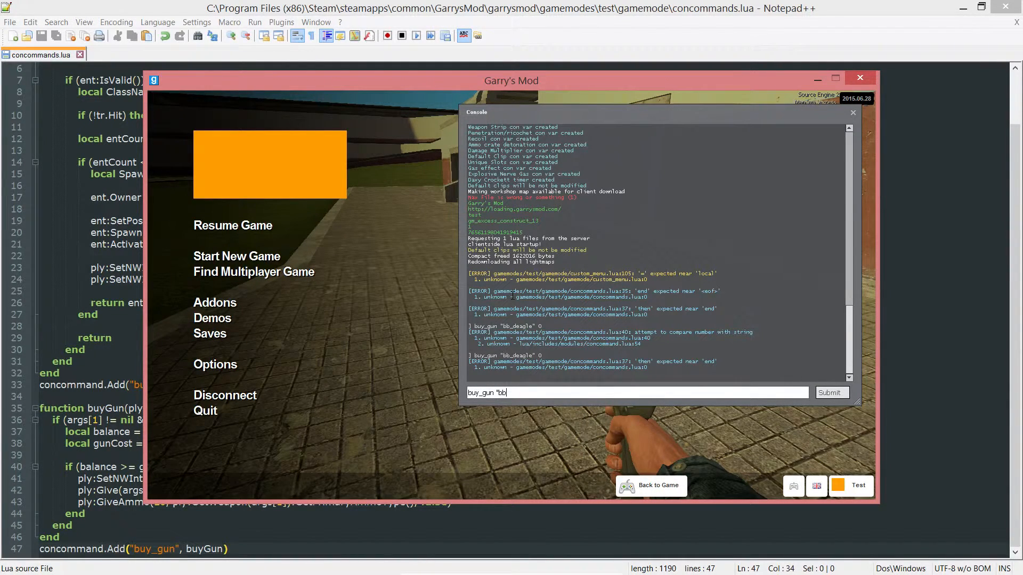
text(_deagl")
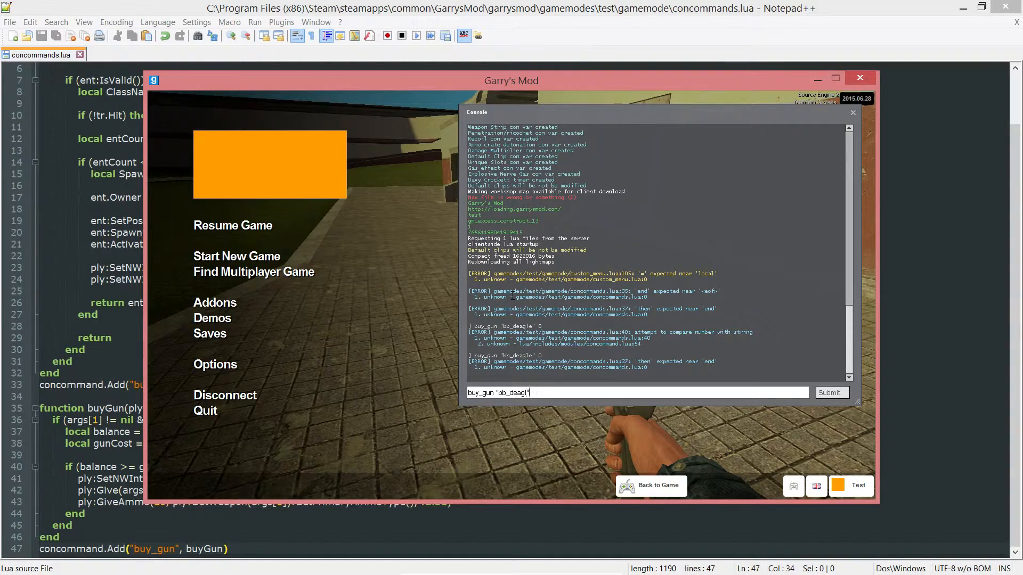
text(e".)
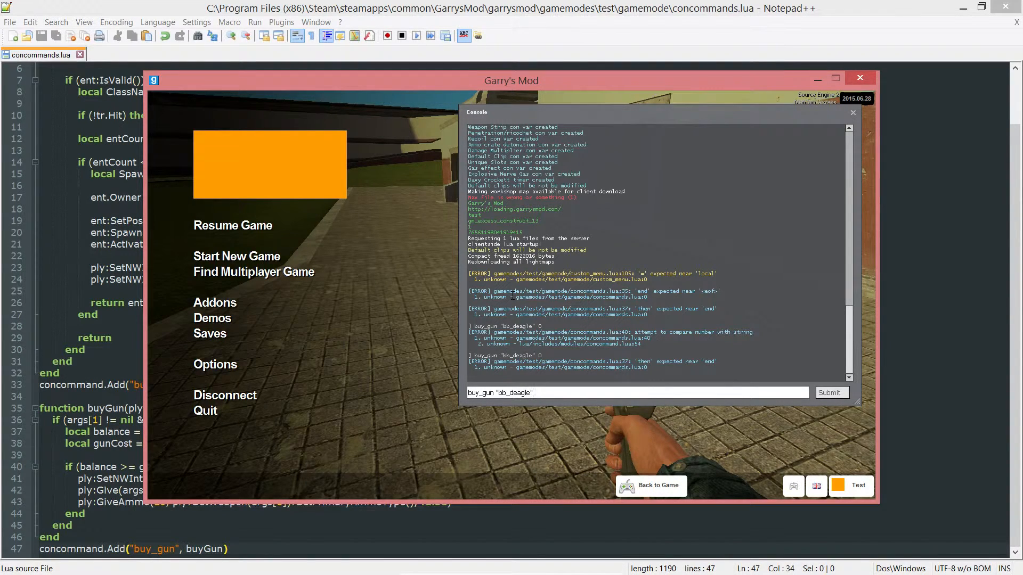
text(0)
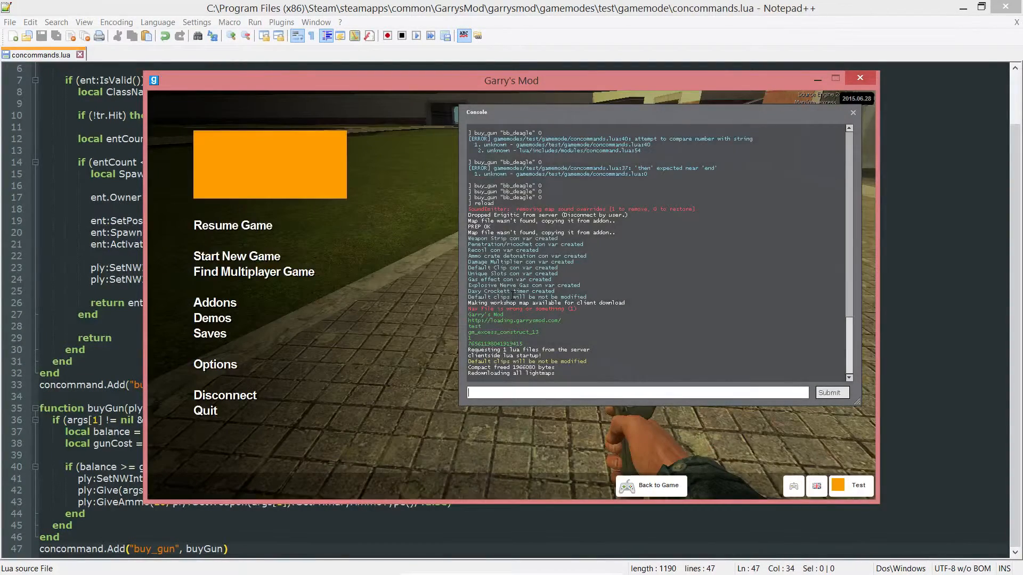
Enter buy_gun "bb_deagle" 0 again and return to the game holding the Desert Eagle.
text(buy_gun "bb_deagle" 0)
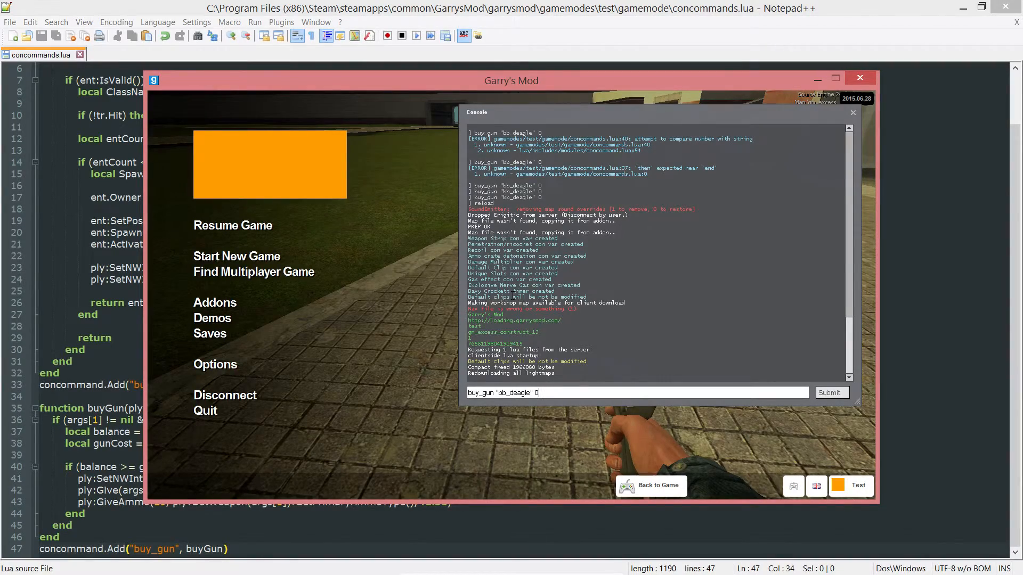
click(650, 486)
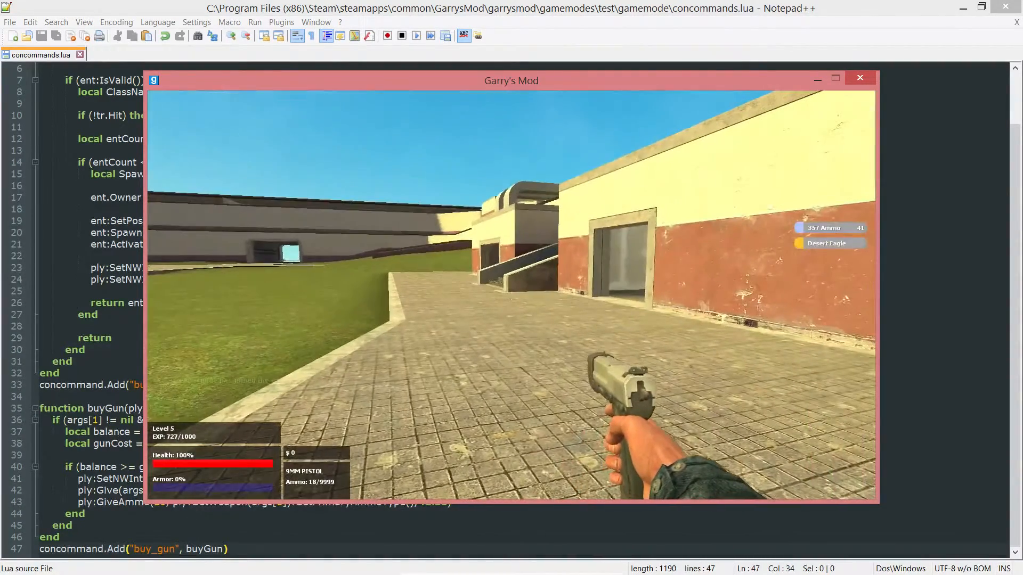